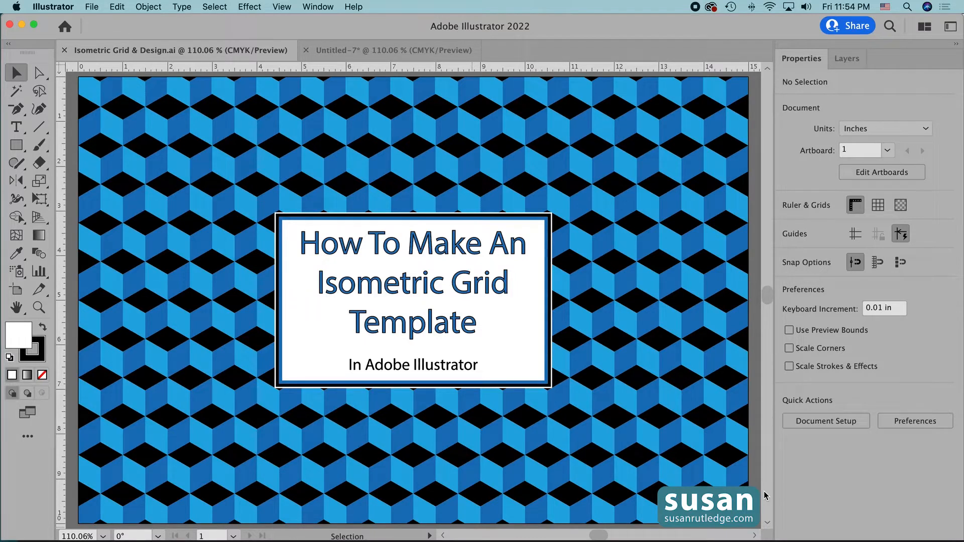
mouse_move(579, 198)
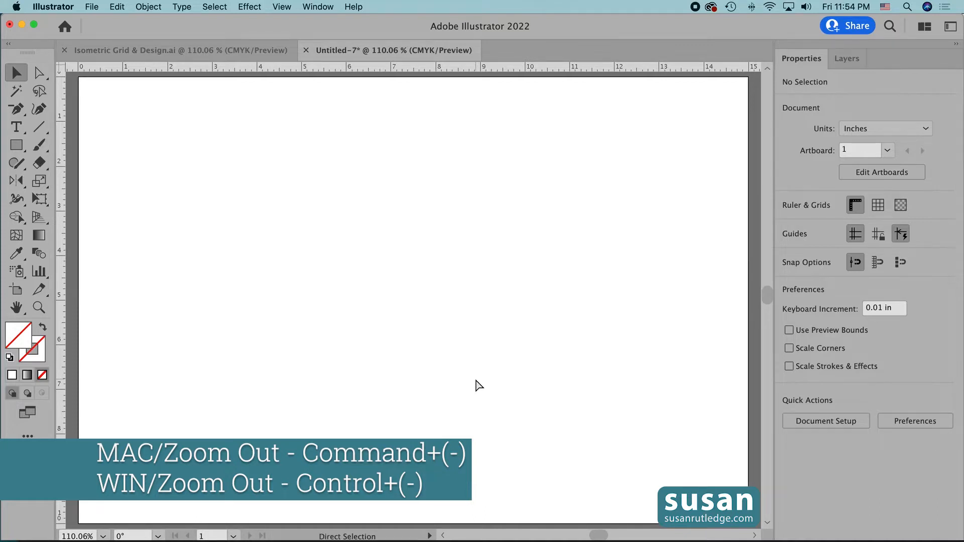
- Zoom out so the whole 15 by 10 inch artboard is visible
key(cmd+-)
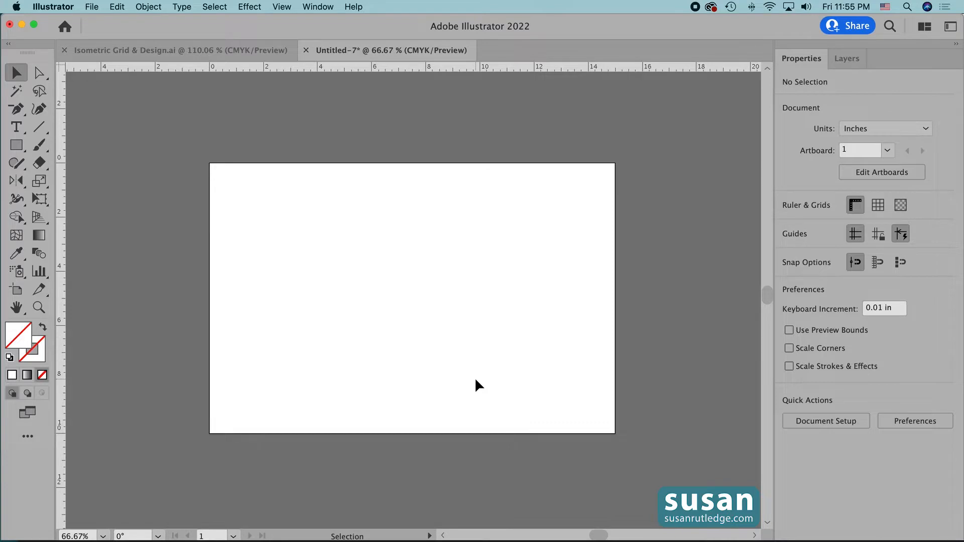
- With the Line Segment Tool, drag a test line from the artboard's top-left to bottom-right corner
click(37, 127)
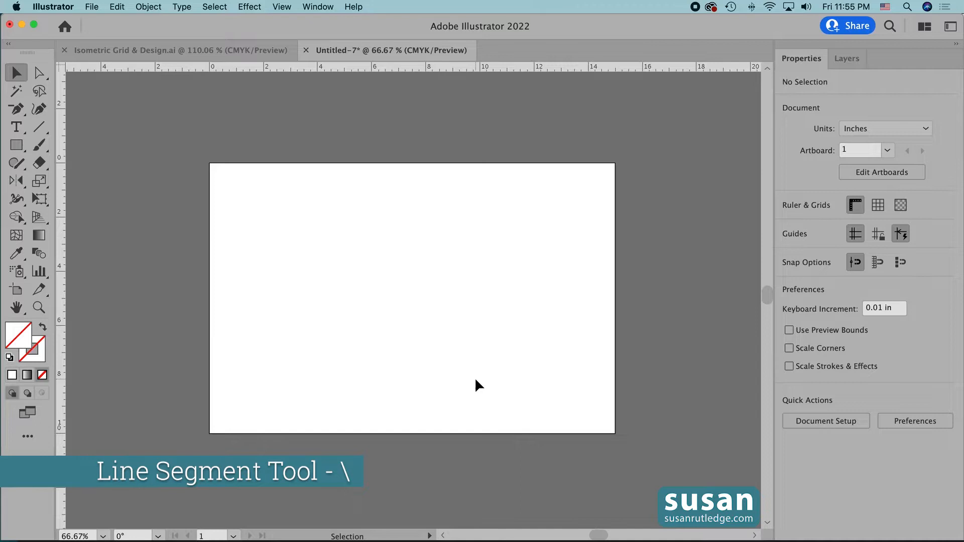
click(38, 128)
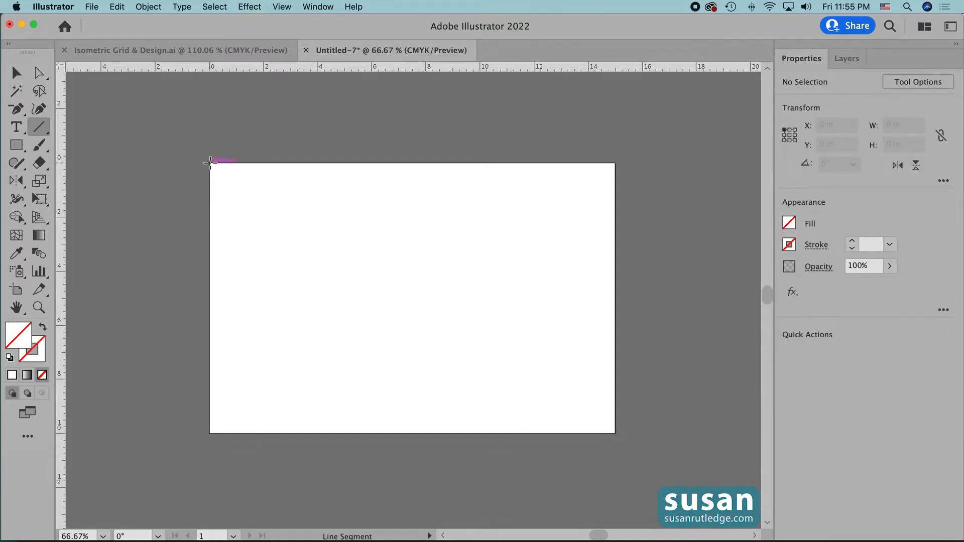
drag(211, 161, 530, 388)
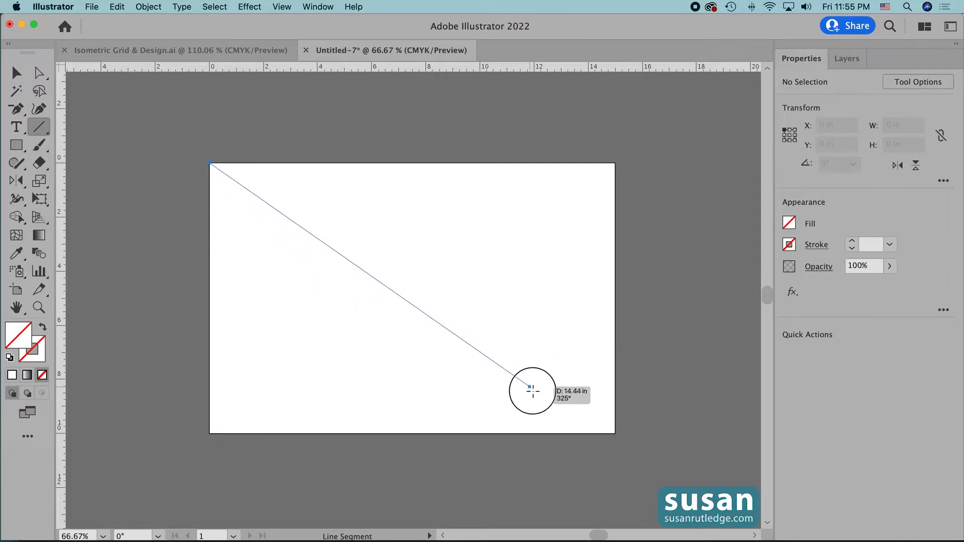
drag(530, 388, 615, 434)
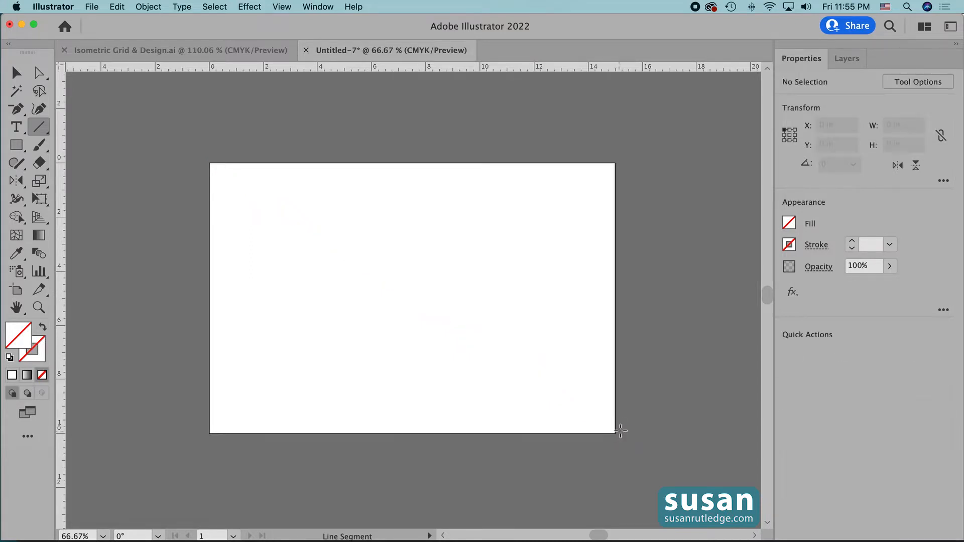
mouse_move(423, 302)
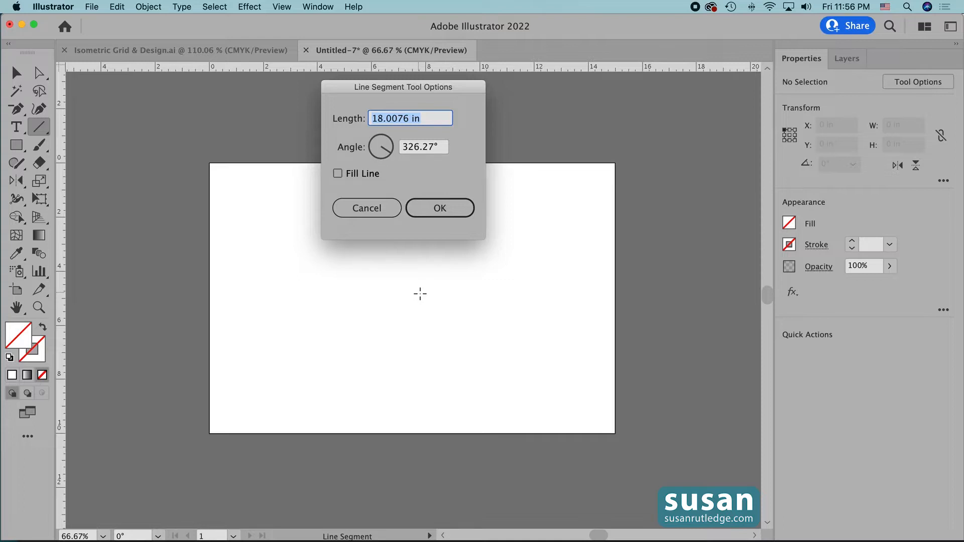
mouse_move(345, 131)
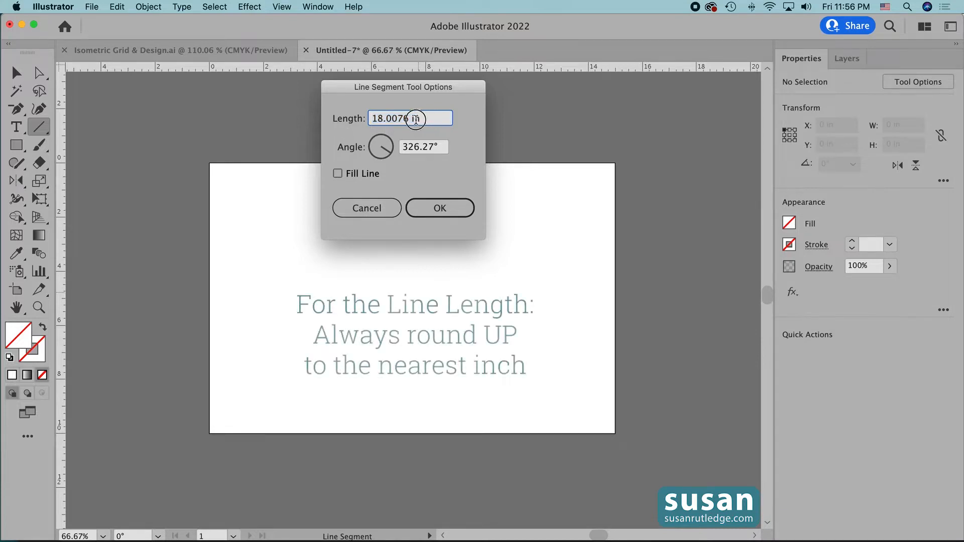
- Create a line of length 19 in at a 90° angle via Line Segment Tool Options
triple_click(410, 119)
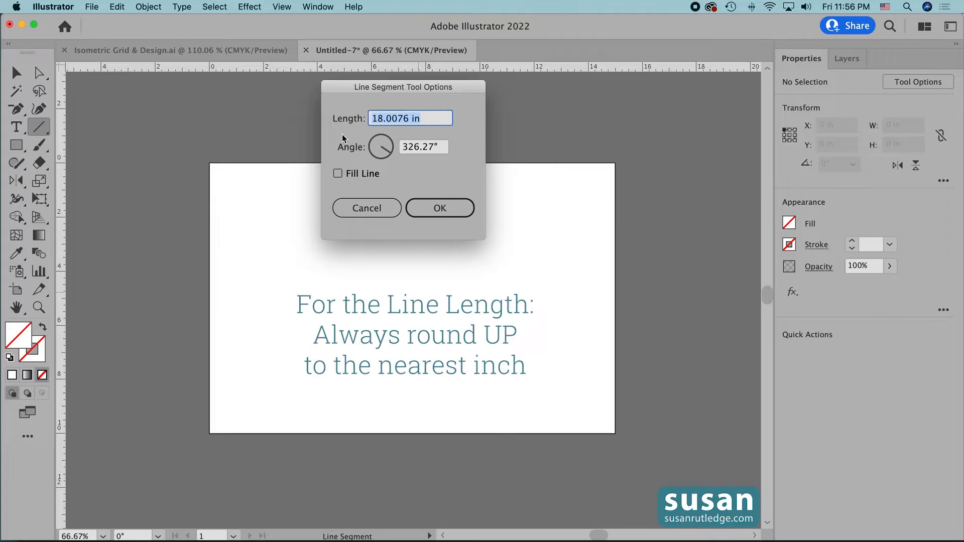
text(19)
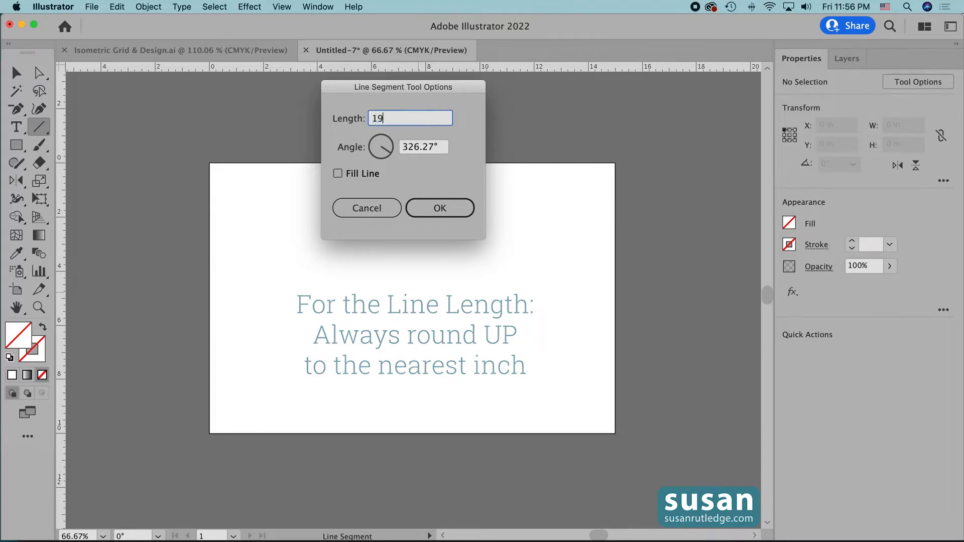
click(423, 147)
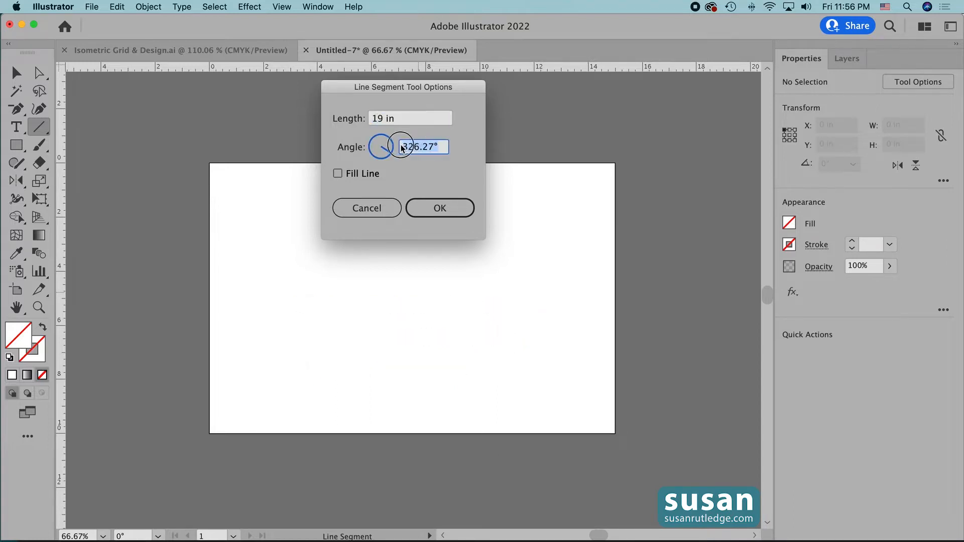
text(90)
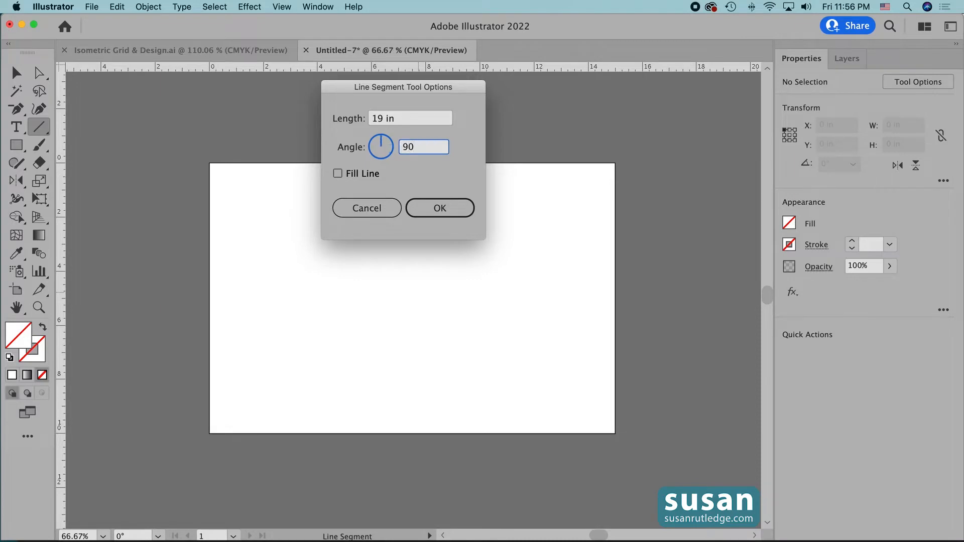
click(439, 208)
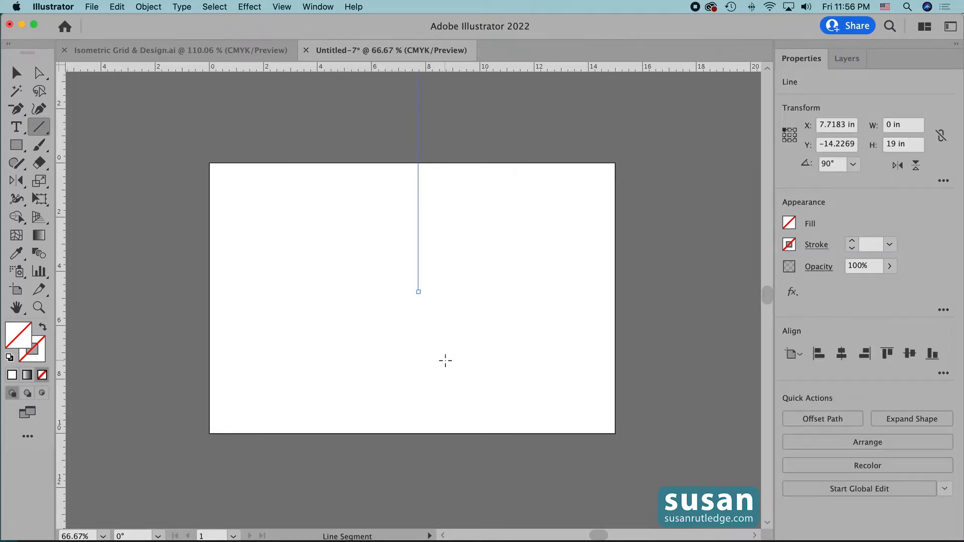
mouse_move(435, 307)
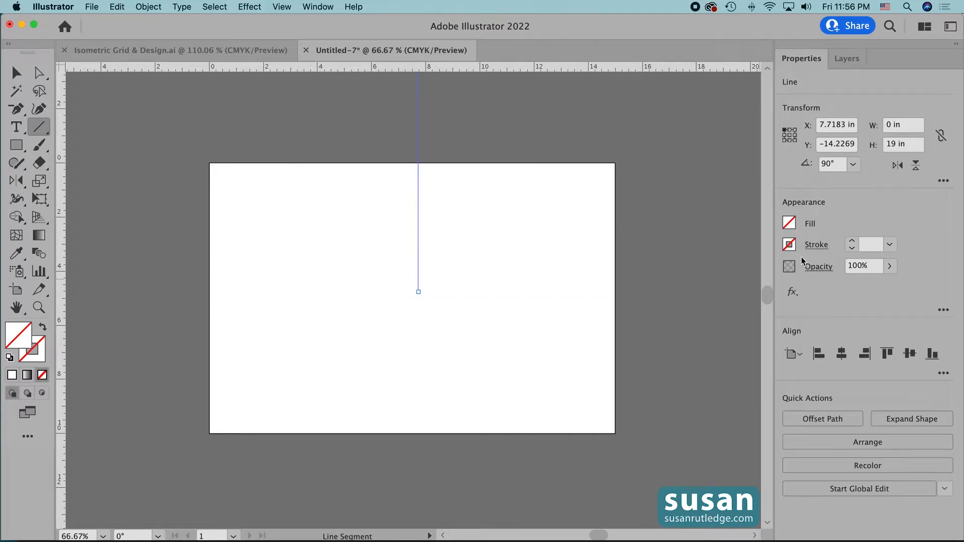
- Make the line's stroke black, then align it to the artboard's left edge and vertical centre
click(790, 244)
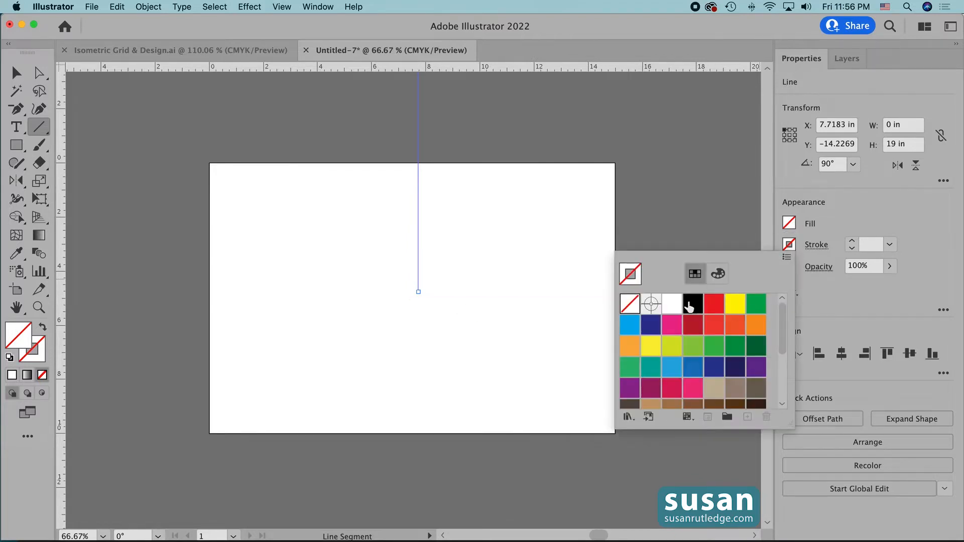
click(693, 302)
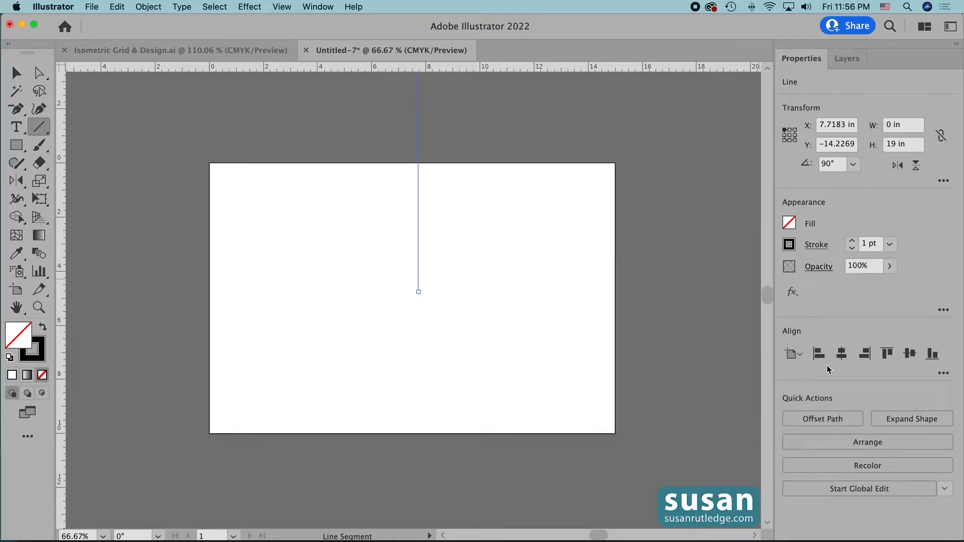
mouse_move(823, 374)
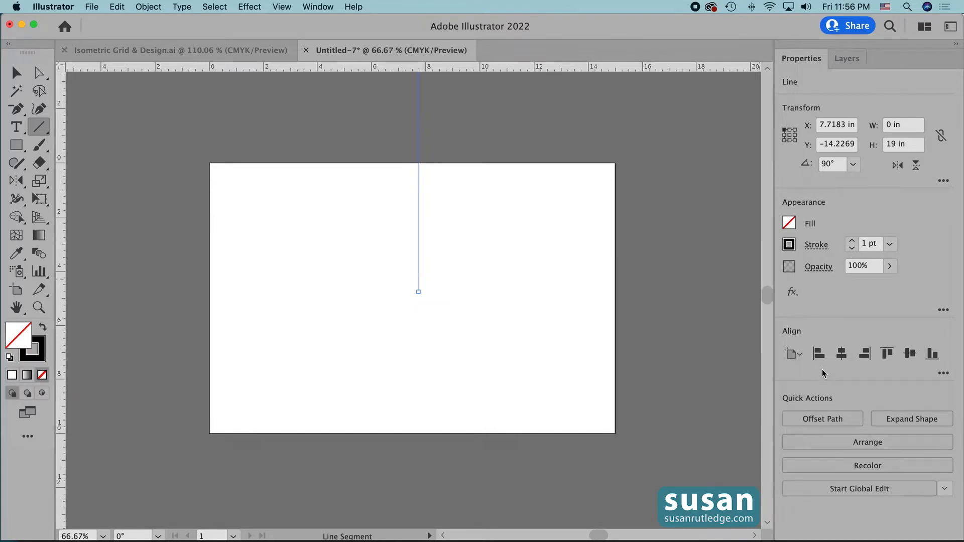
mouse_move(820, 352)
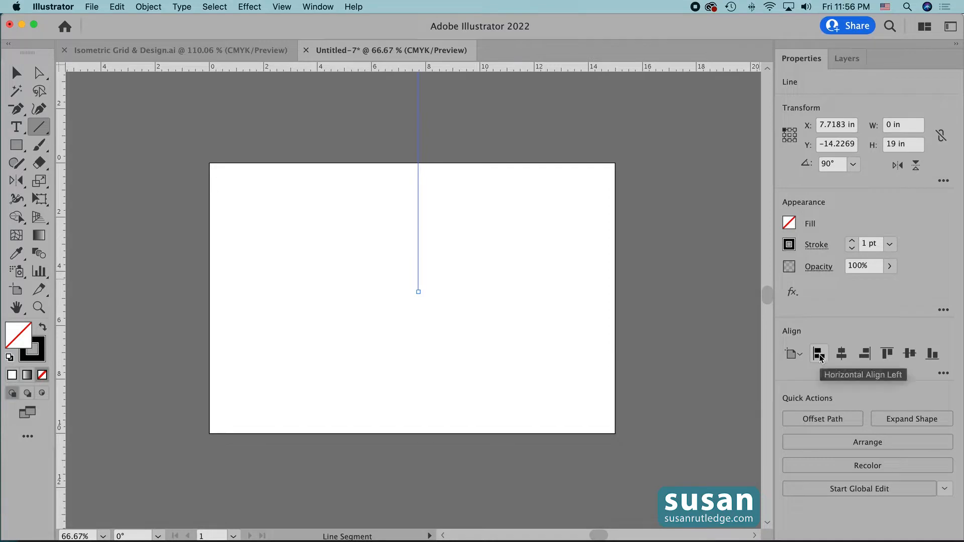
click(820, 353)
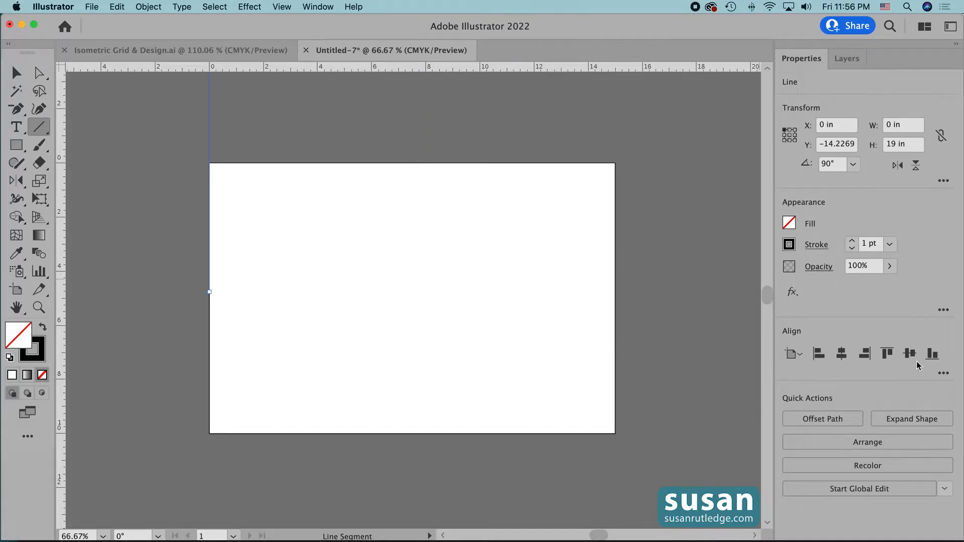
click(910, 353)
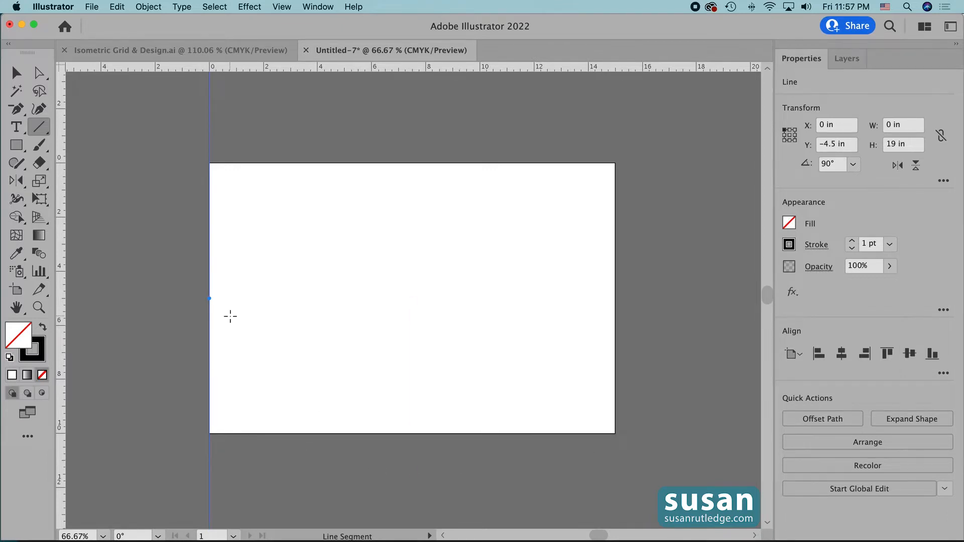
- Move the line 0.5 in horizontally and 0 vertically via Object > Transform > Move
click(148, 7)
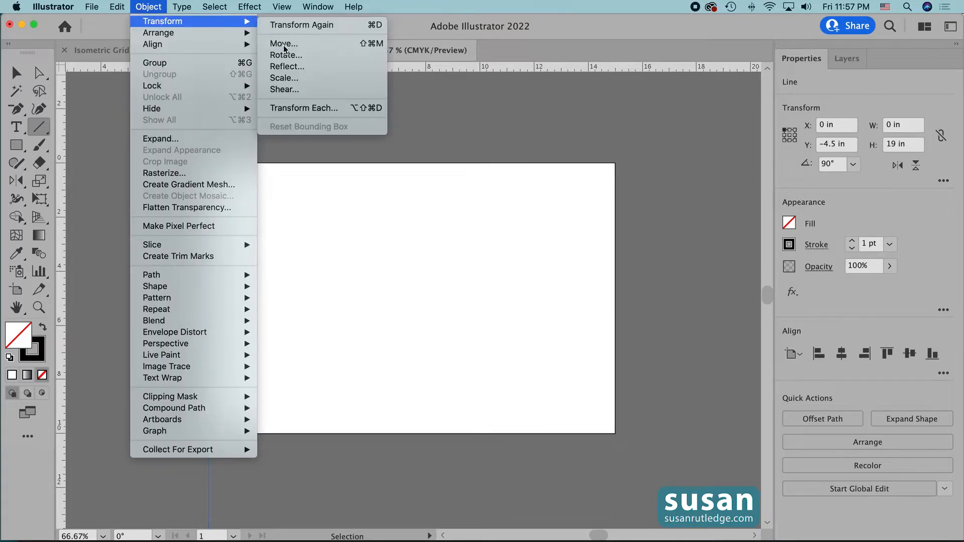
click(284, 43)
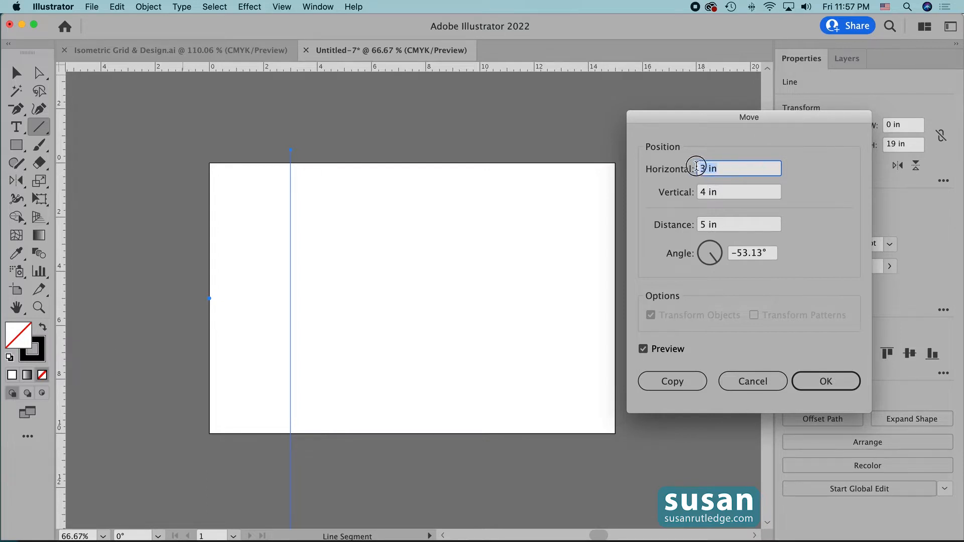
click(739, 168)
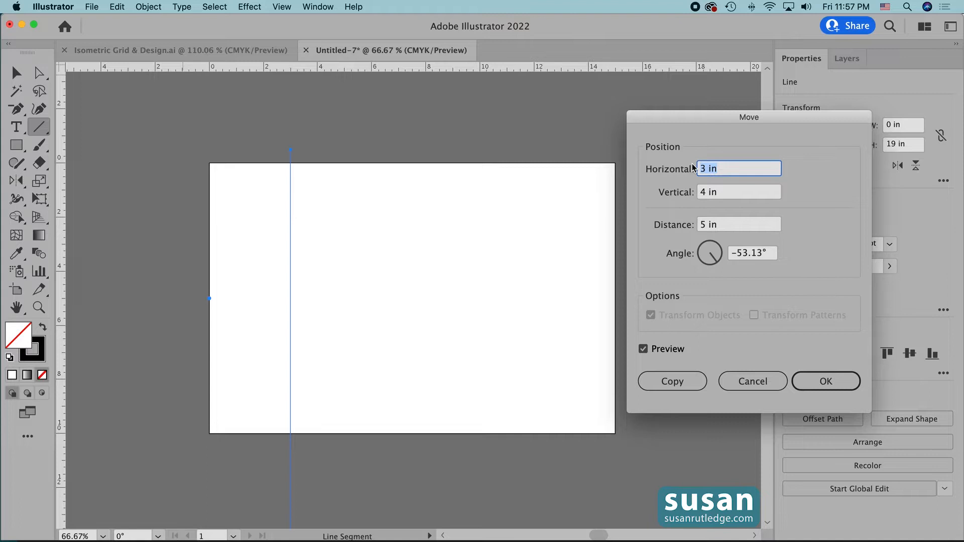
text(.5)
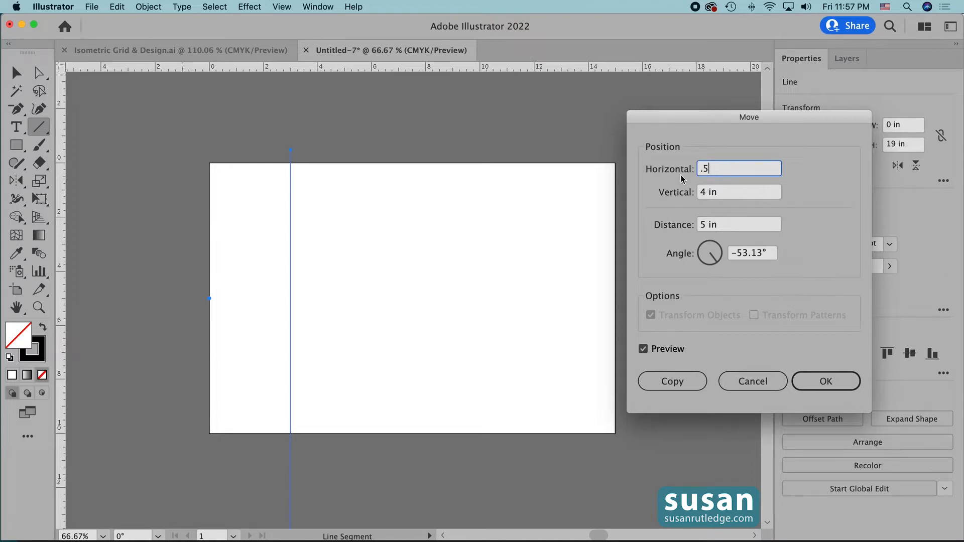
mouse_move(710, 182)
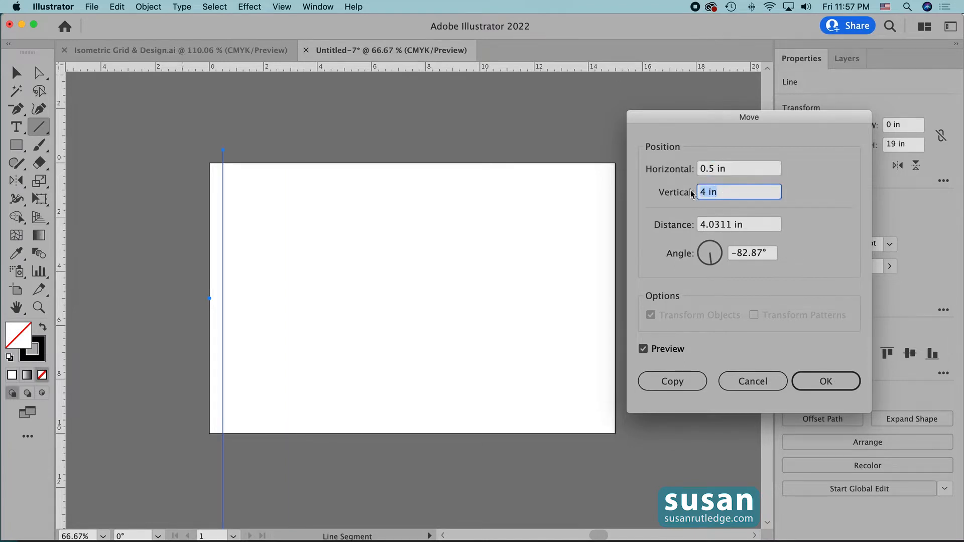
text(0)
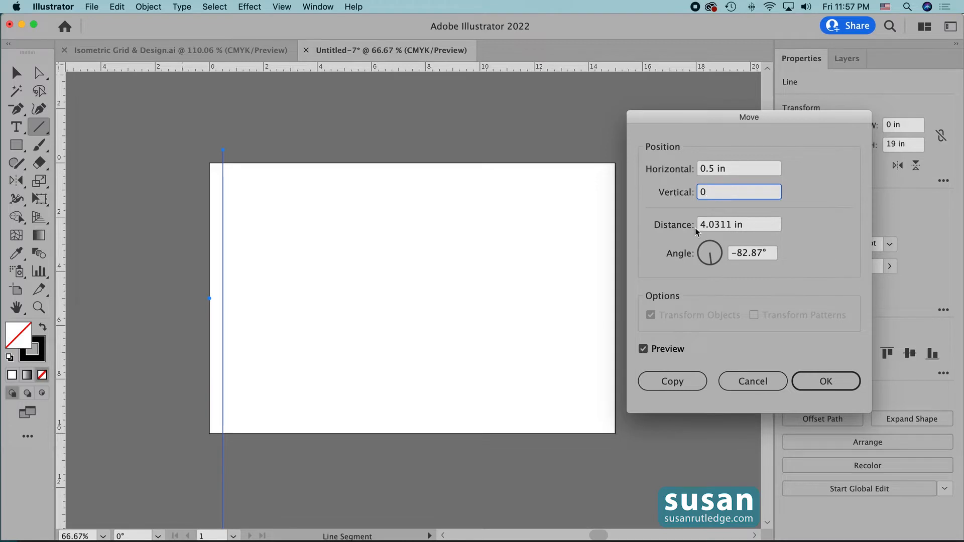
mouse_move(713, 362)
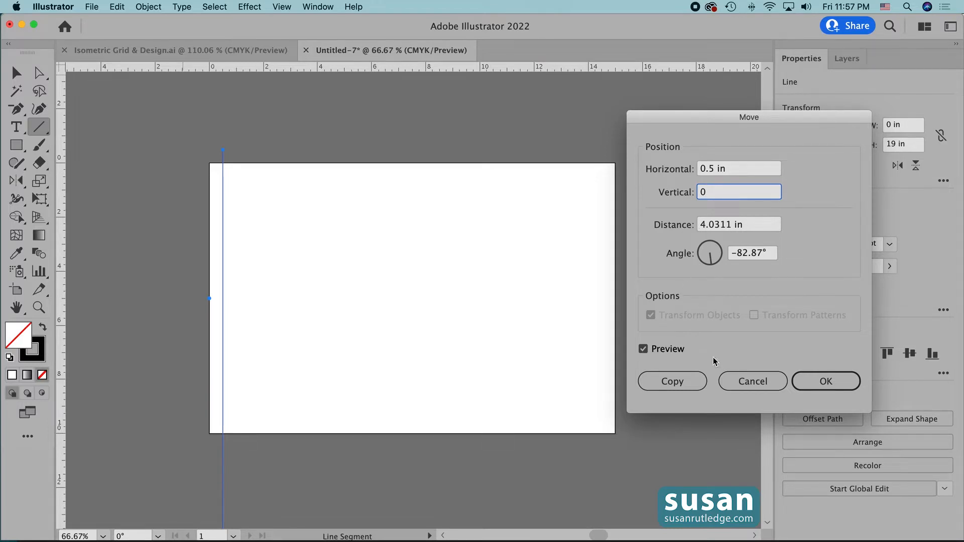
click(826, 381)
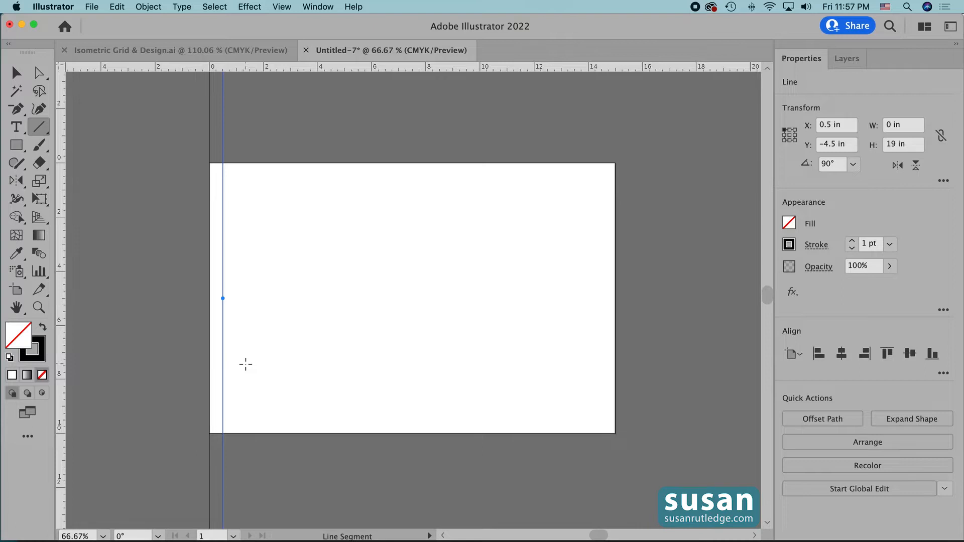
mouse_move(265, 360)
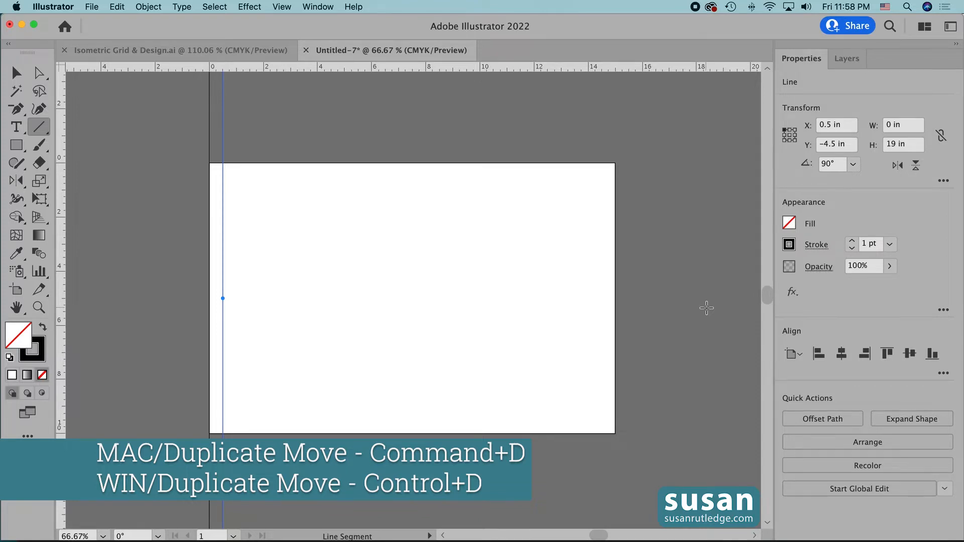
- Repeat the half-inch move with Transform Again until vertical lines span 18.5 inches
key(cmd+d)
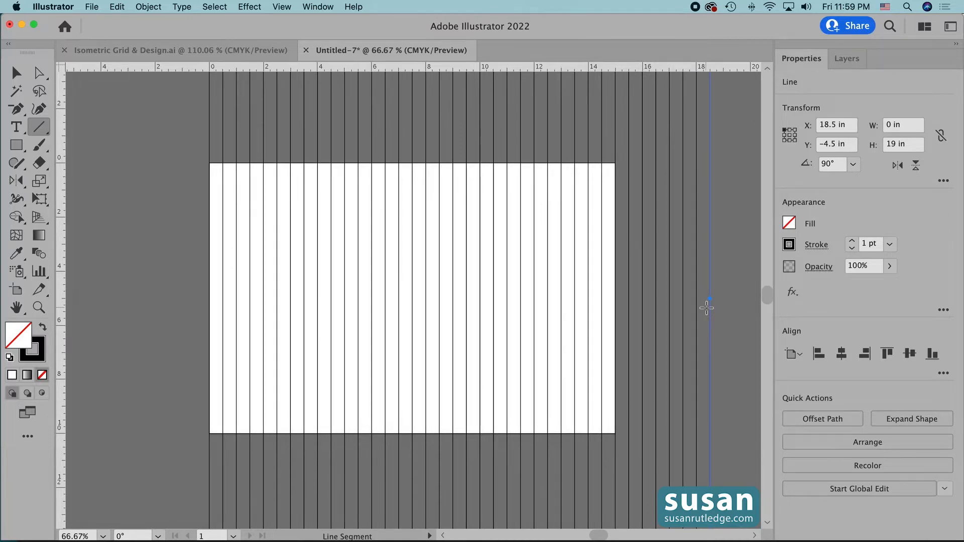
drag(210, 163, 613, 434)
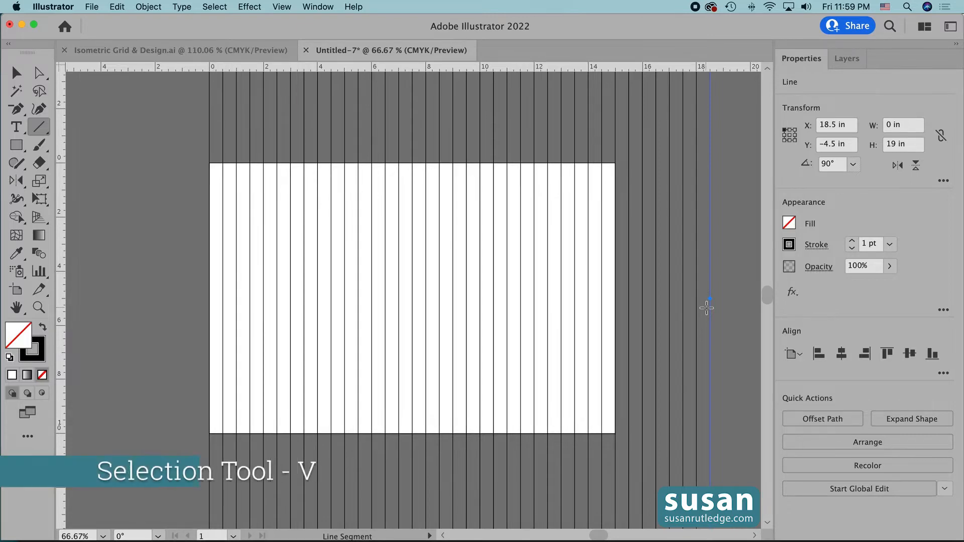
- Group every vertical line and centre the group horizontally on the artboard
click(16, 72)
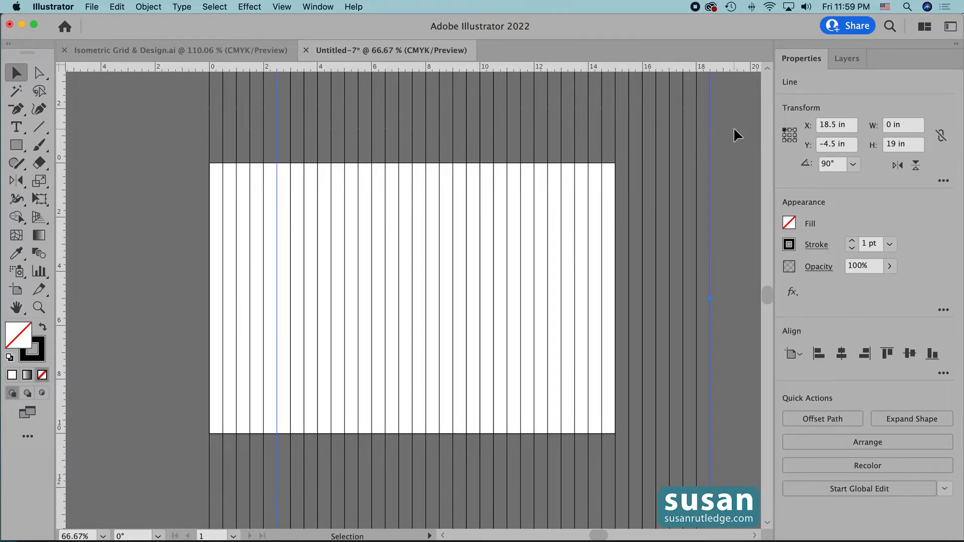
key(cmd+g)
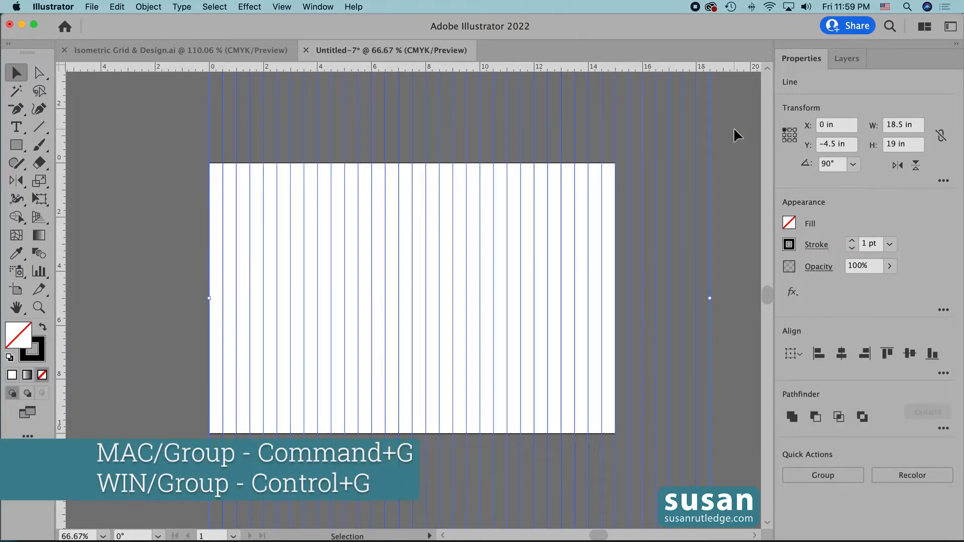
key(cmd+g)
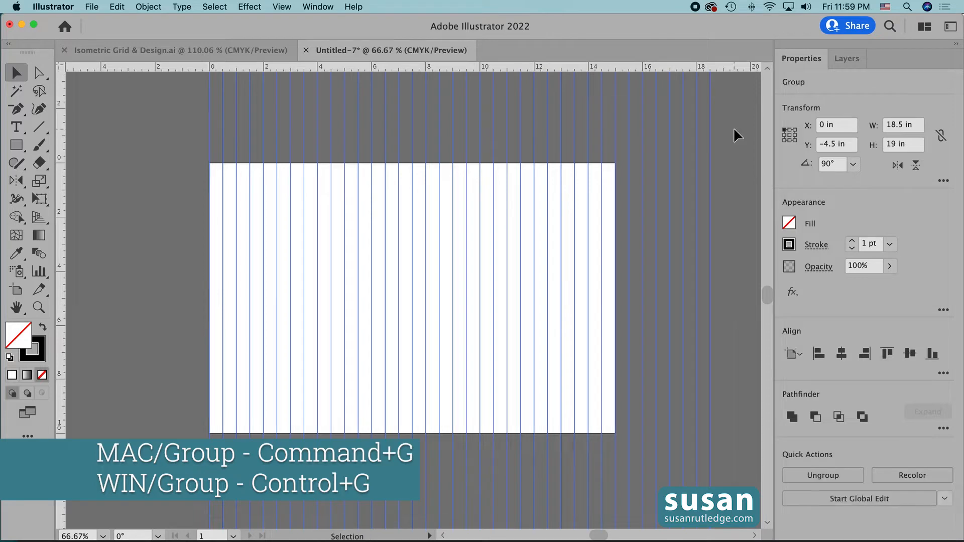
key(cmd+g)
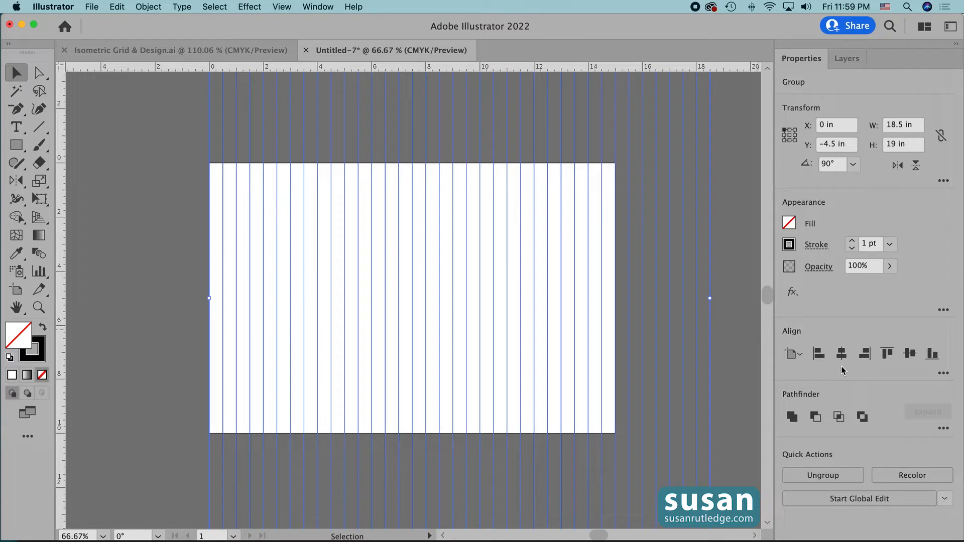
mouse_move(842, 352)
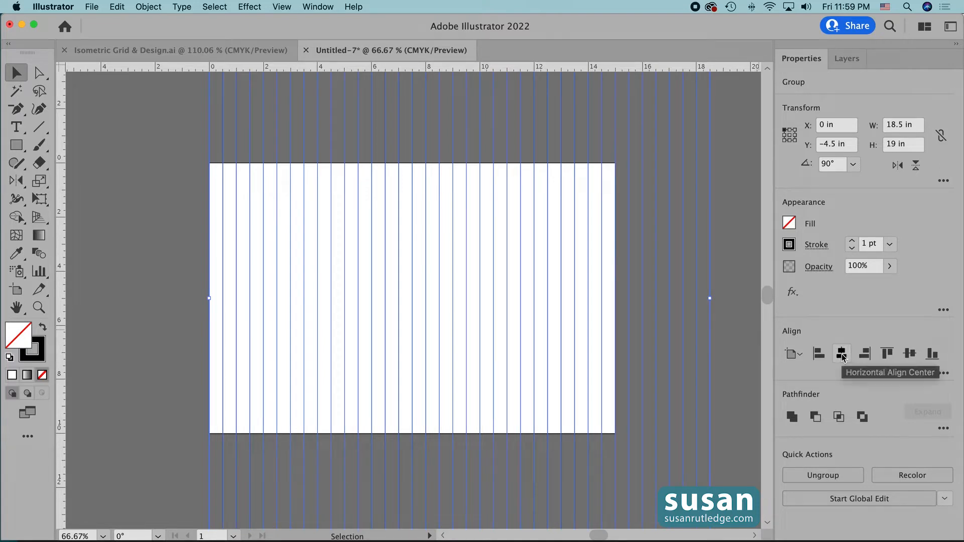
click(842, 353)
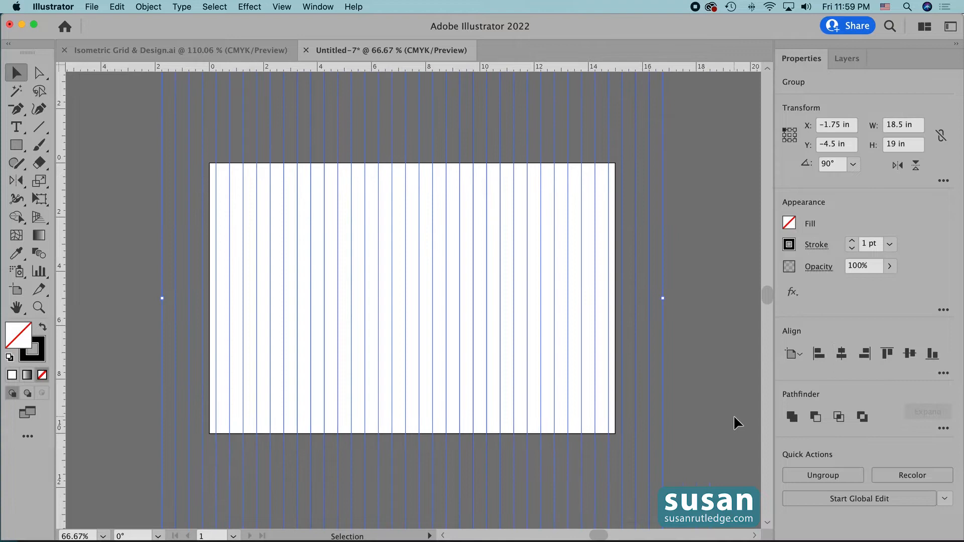
mouse_move(705, 398)
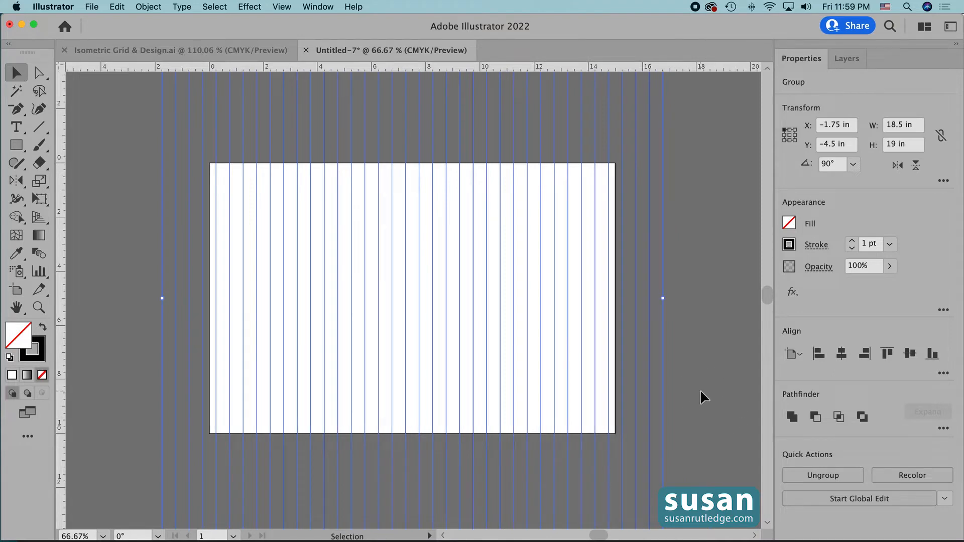
mouse_move(694, 388)
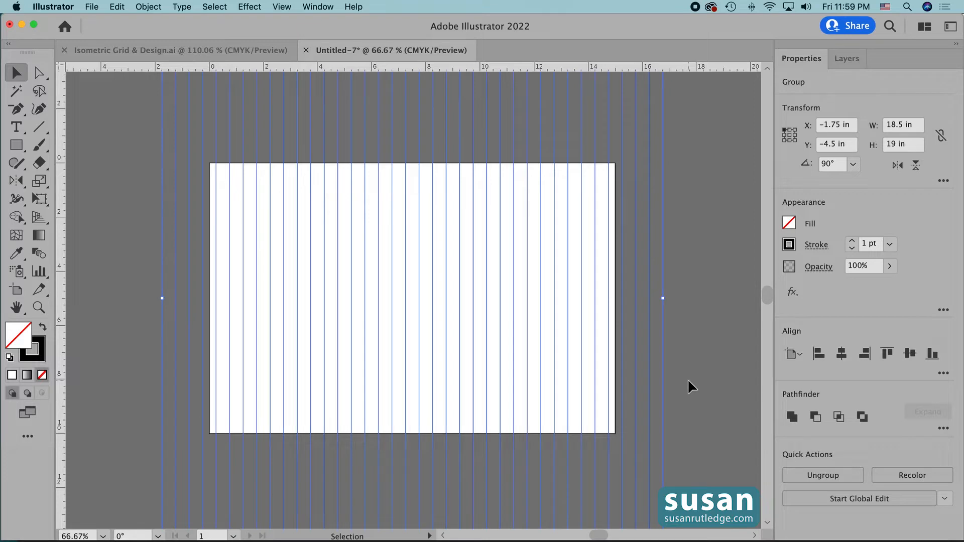
- Rotate-copy the line group by 60° and repeat it for the other diagonal
click(149, 7)
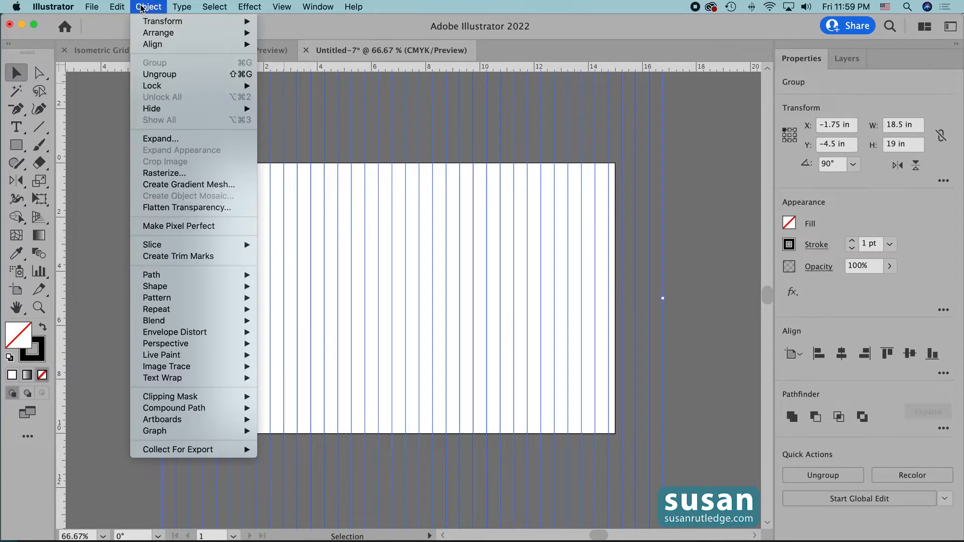
mouse_move(163, 21)
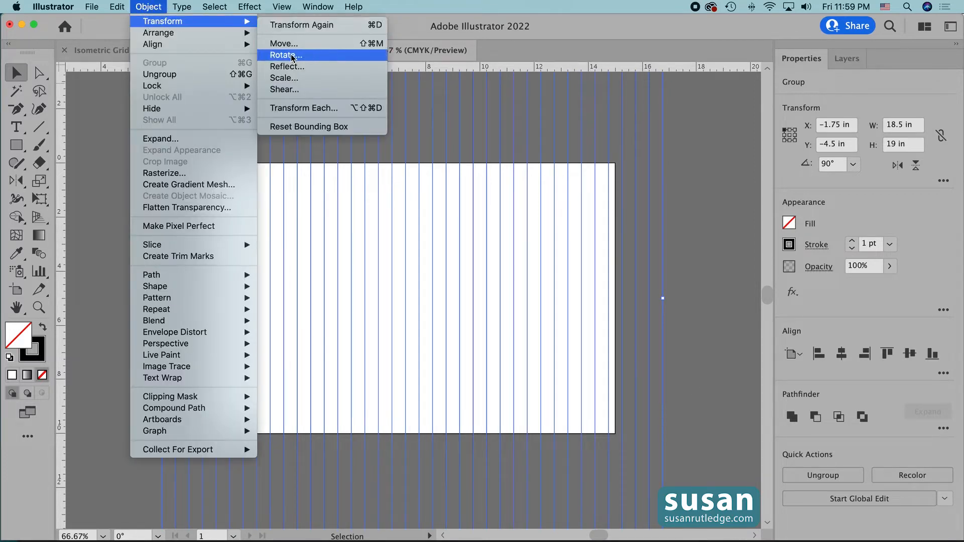
click(284, 54)
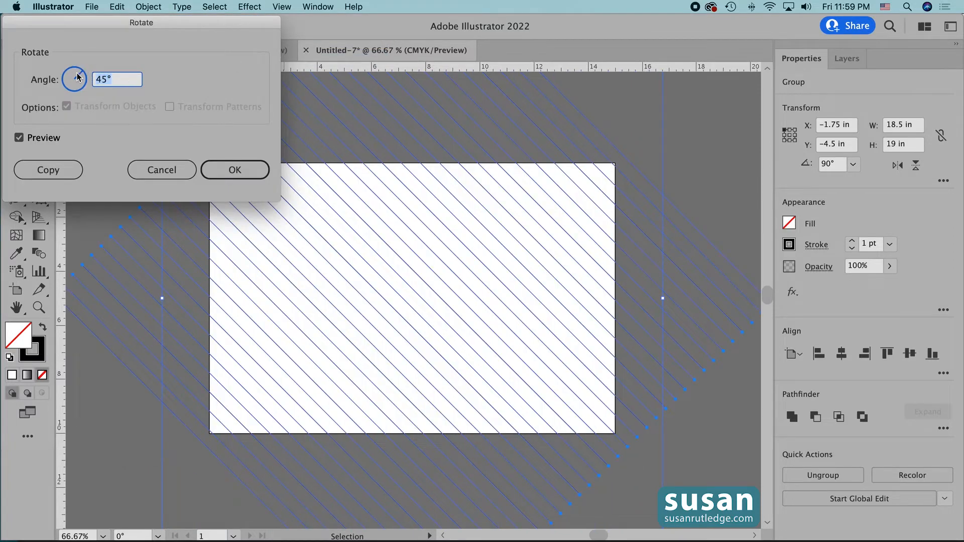
text(60)
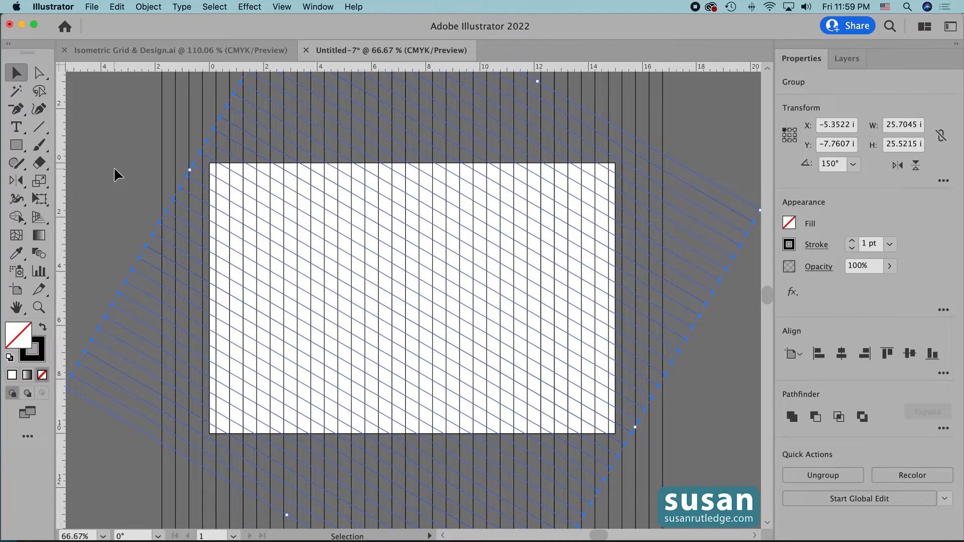
key(cmd+d)
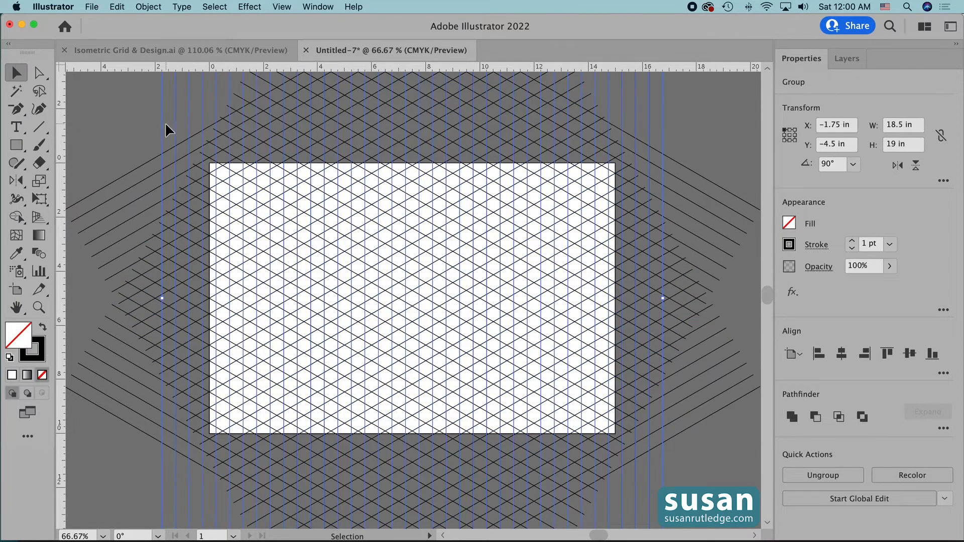
mouse_move(194, 113)
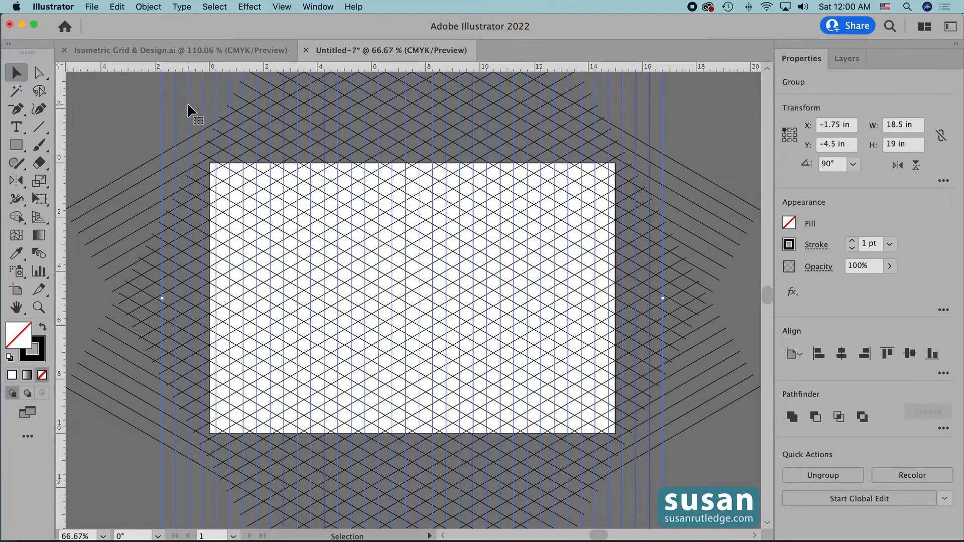
mouse_move(791, 325)
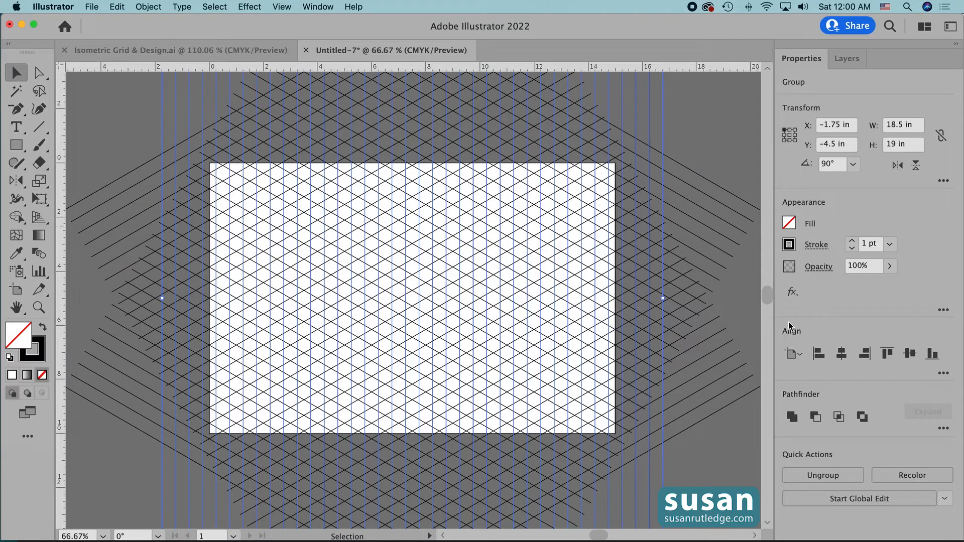
mouse_move(819, 352)
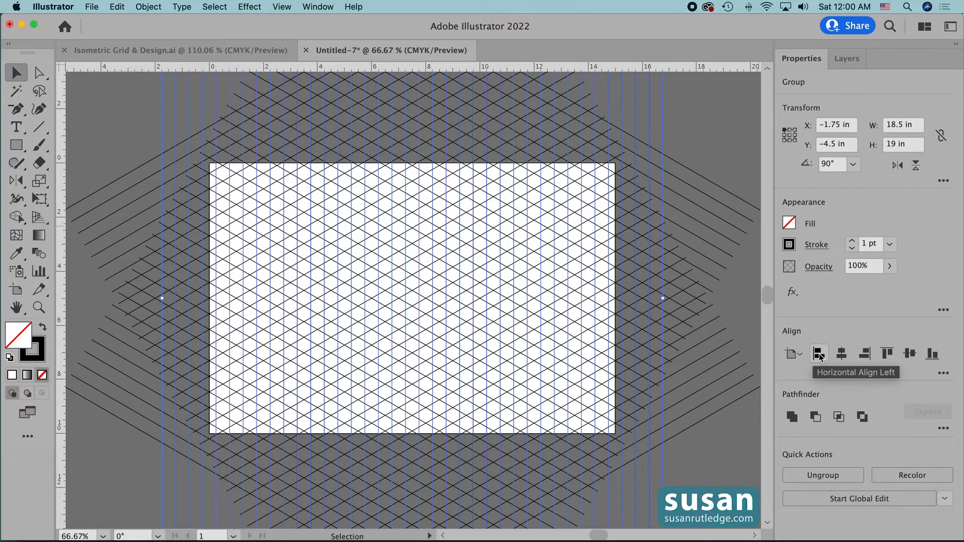
- Align the vertical line group to the artboard's left edge
click(818, 353)
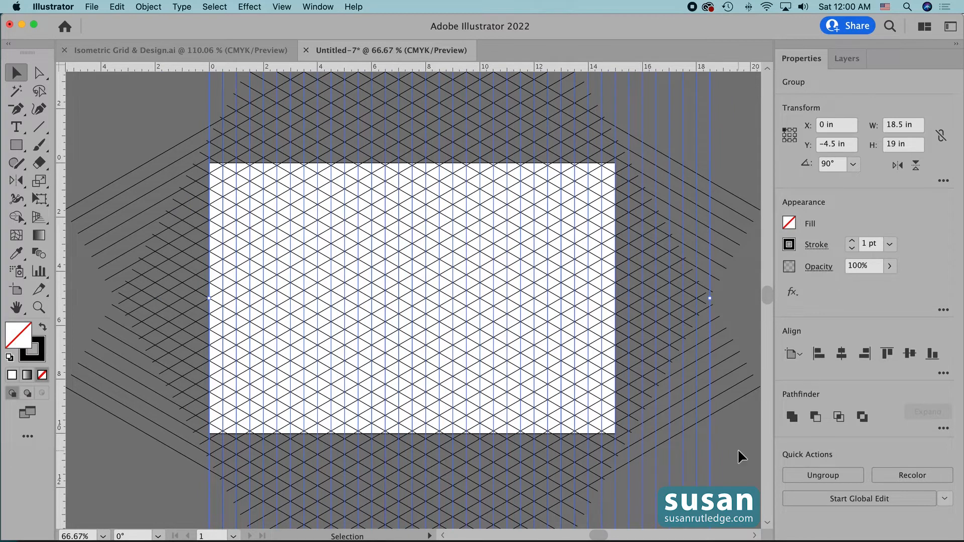
mouse_move(739, 443)
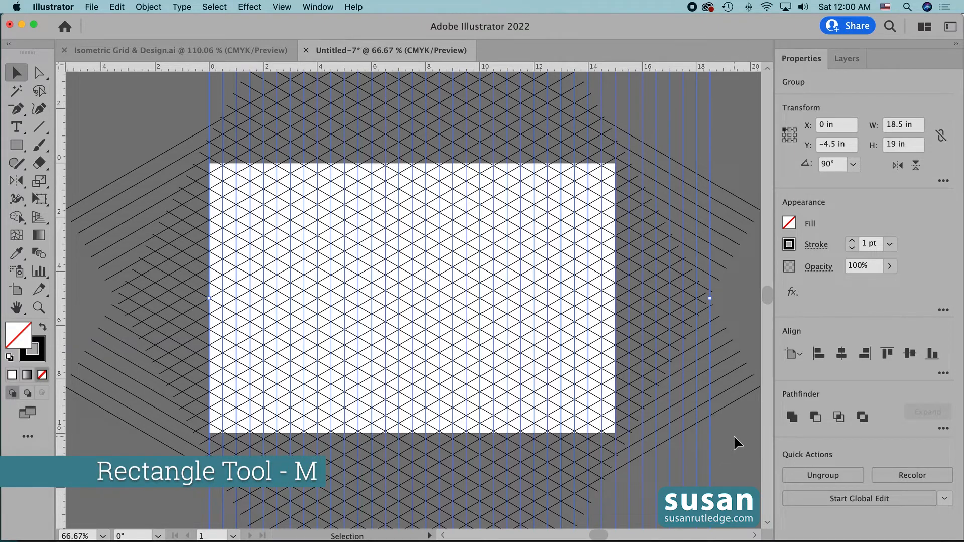
- Add a rectangle 15 in wide by 10 in high over the grid
click(15, 144)
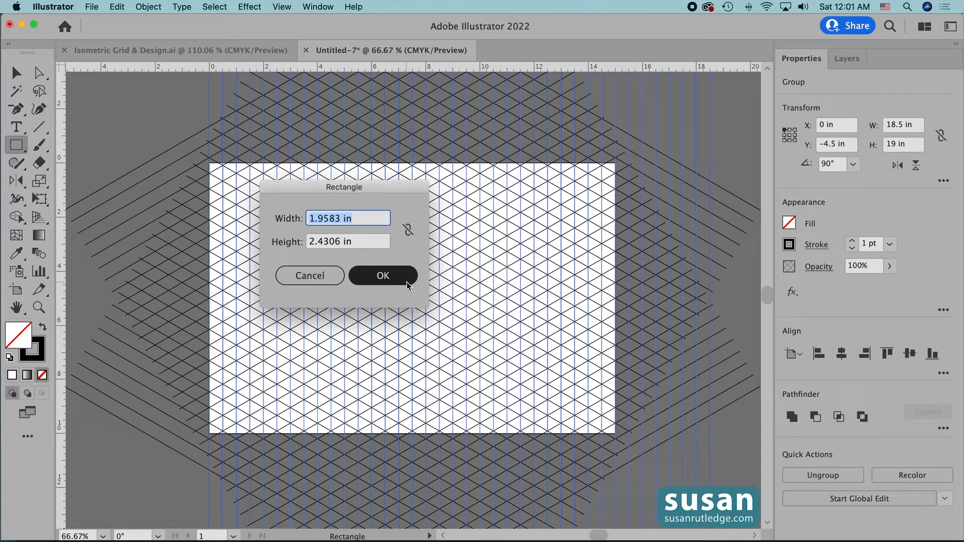
text(15)
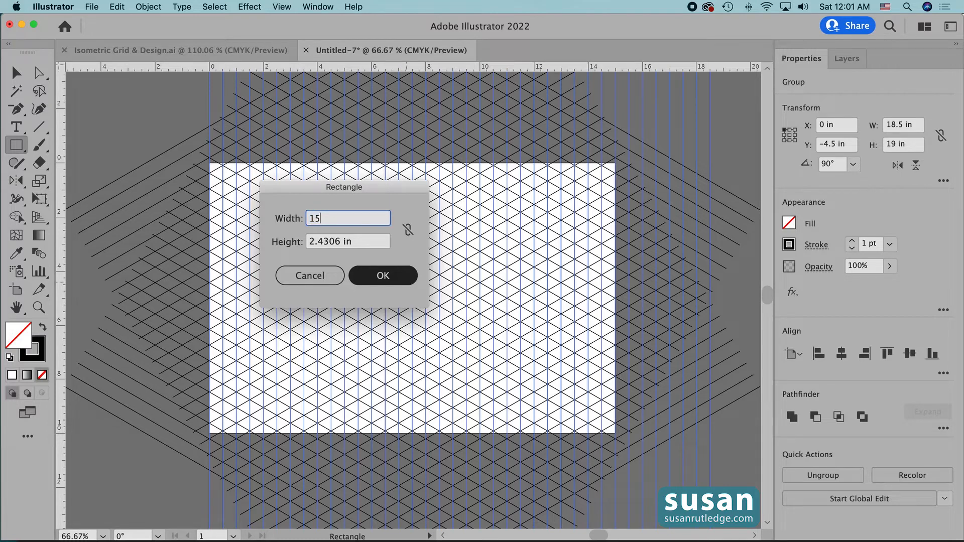
key(Tab)
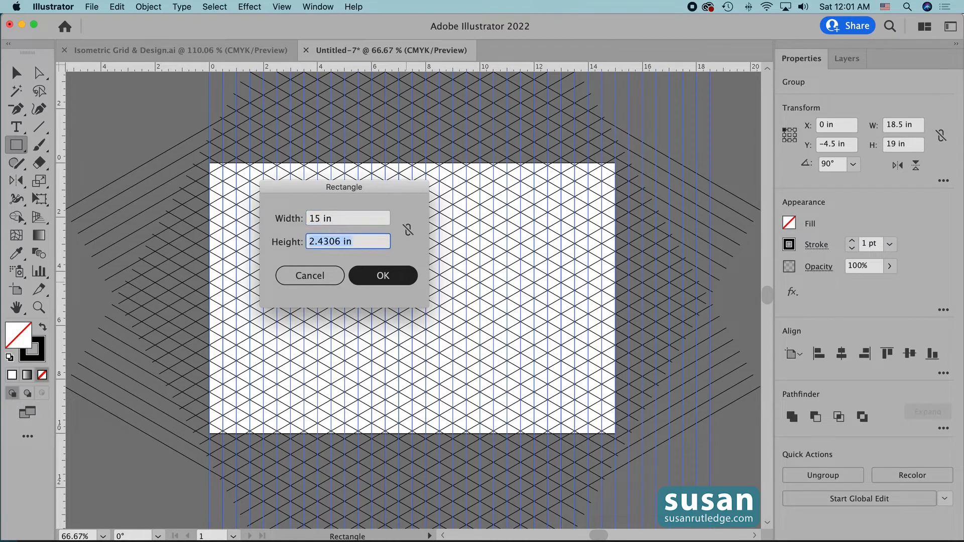
text(10)
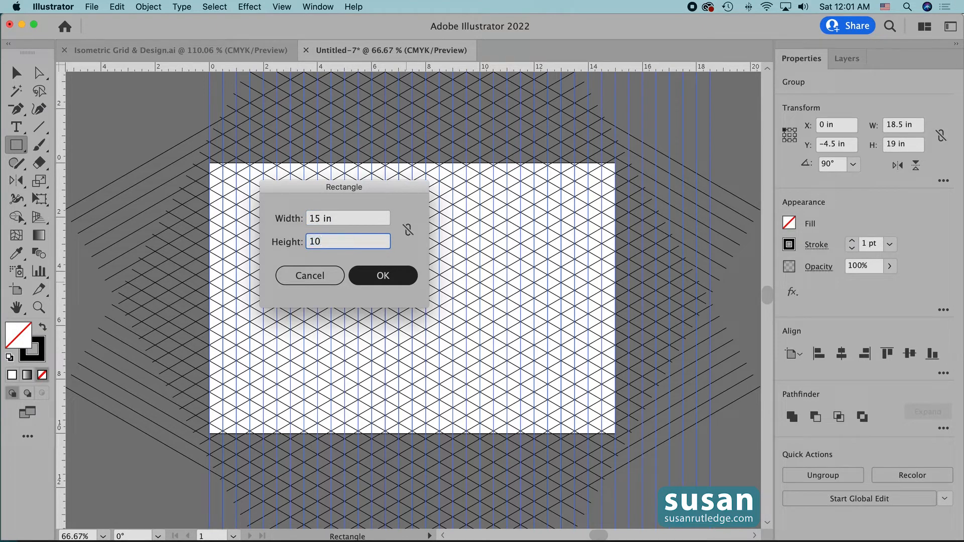
click(382, 275)
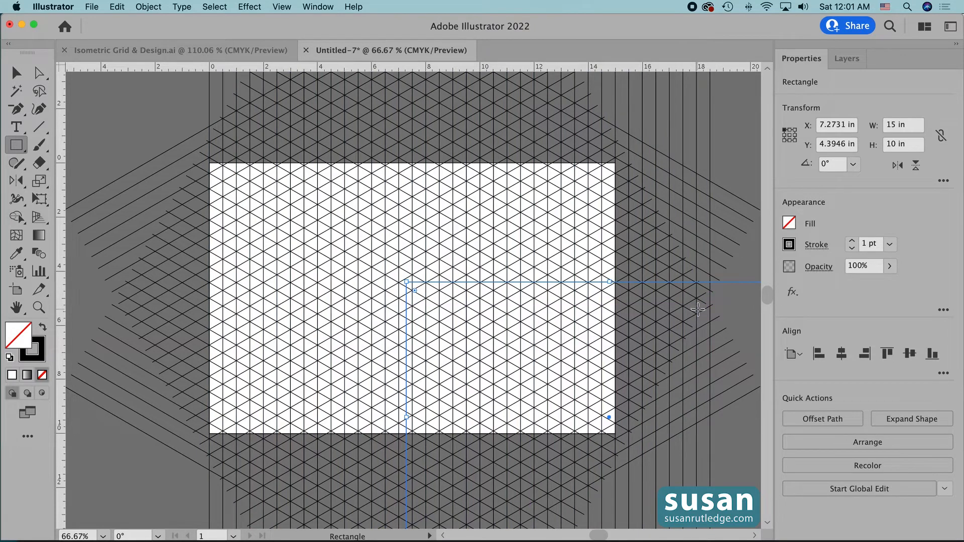
- Give the 15x10 inch rectangle a yellow fill and centre it over the artboard
click(789, 223)
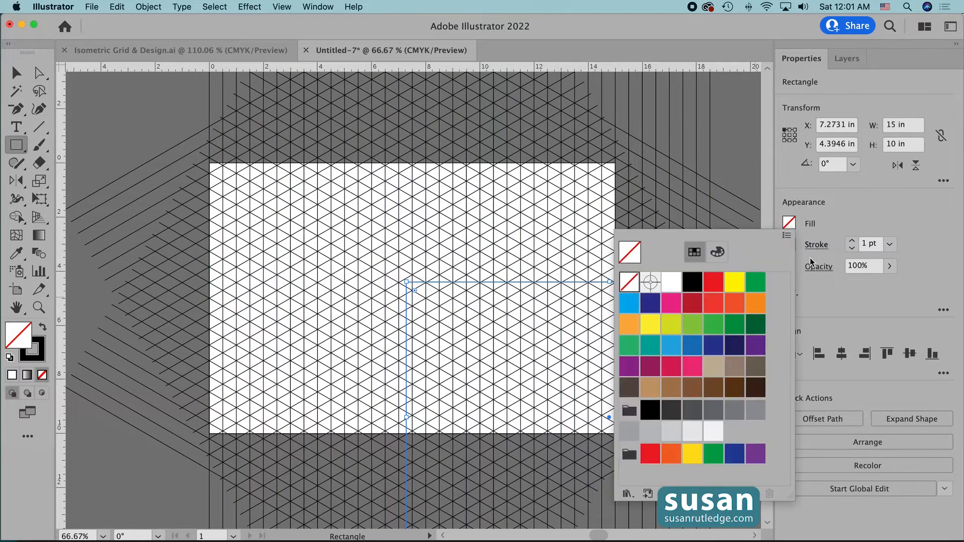
click(736, 281)
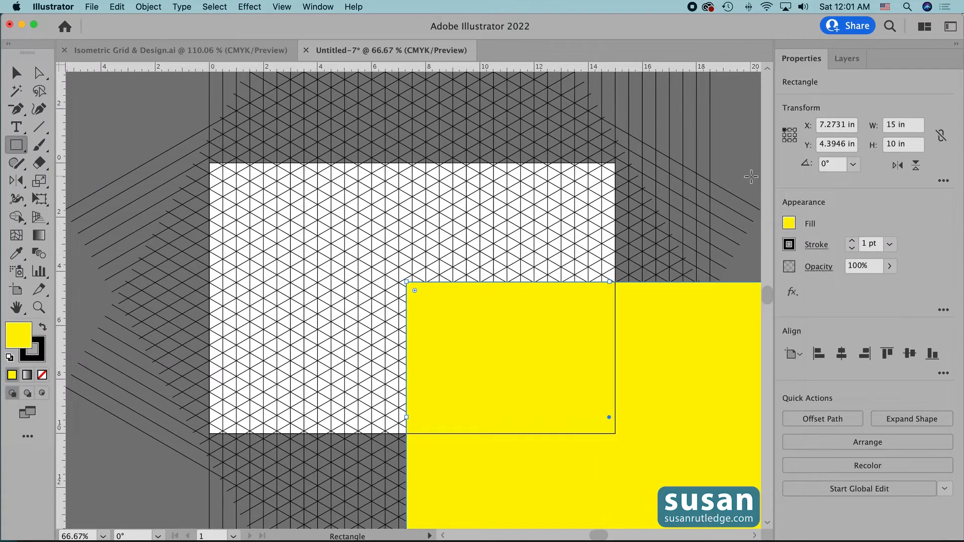
mouse_move(689, 385)
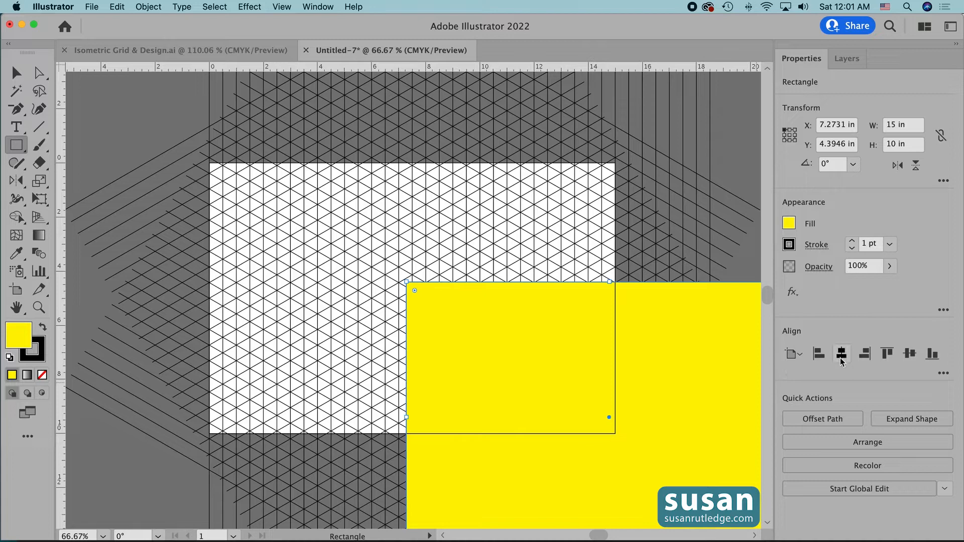
mouse_move(841, 354)
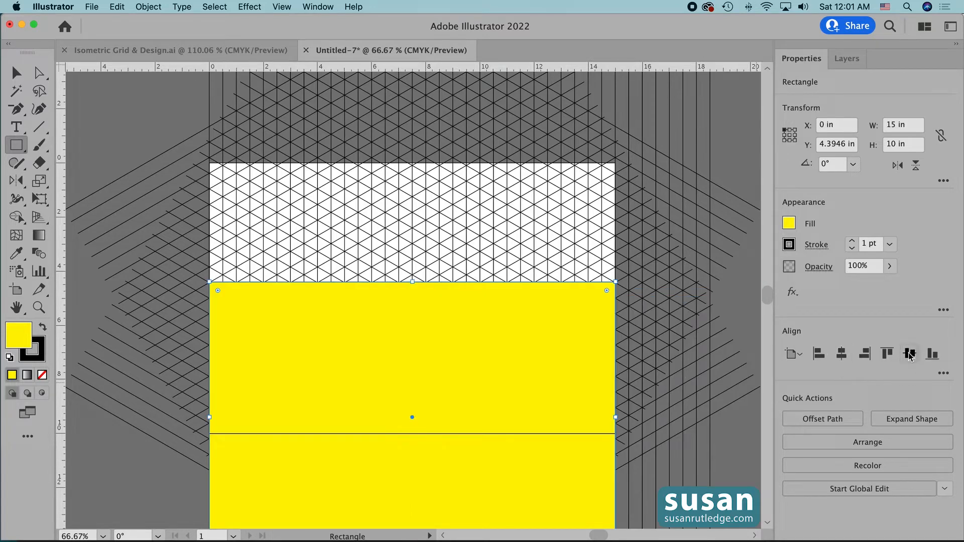
click(886, 354)
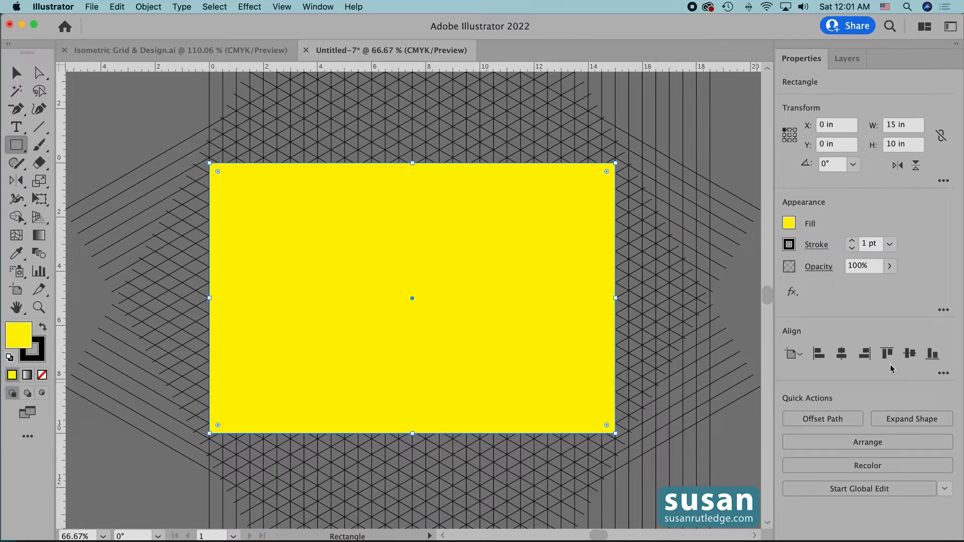
click(847, 59)
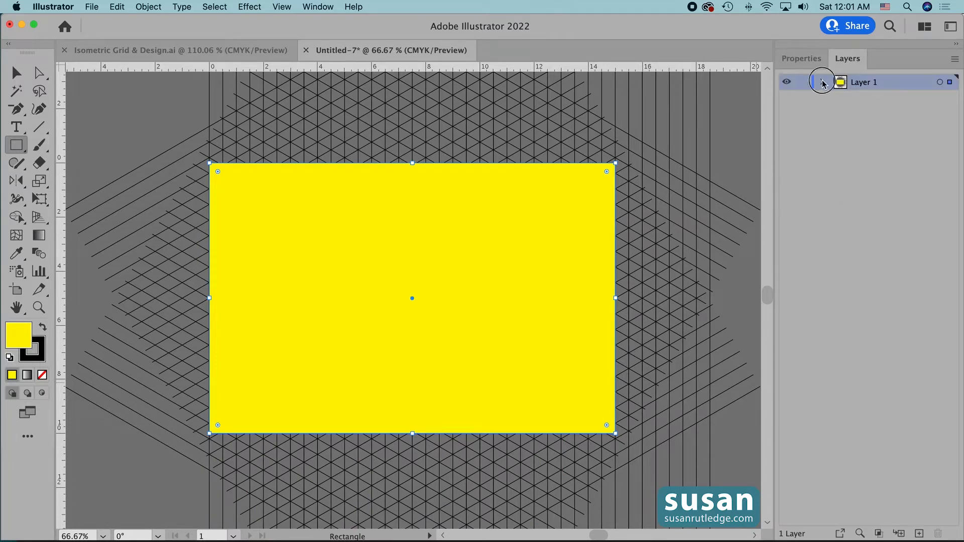
- Expand Layer 1 to reveal the rectangle and the three line groups
click(823, 82)
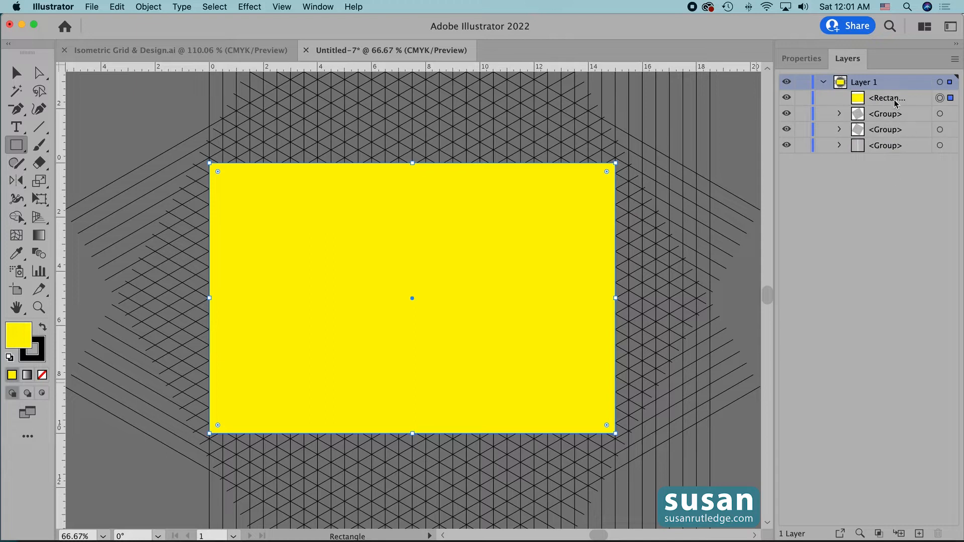
mouse_move(883, 208)
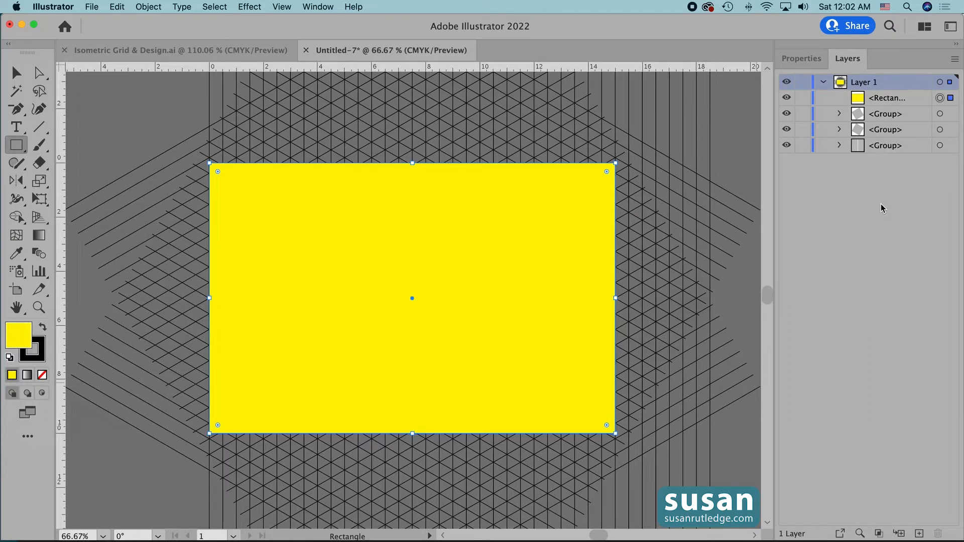
mouse_move(884, 156)
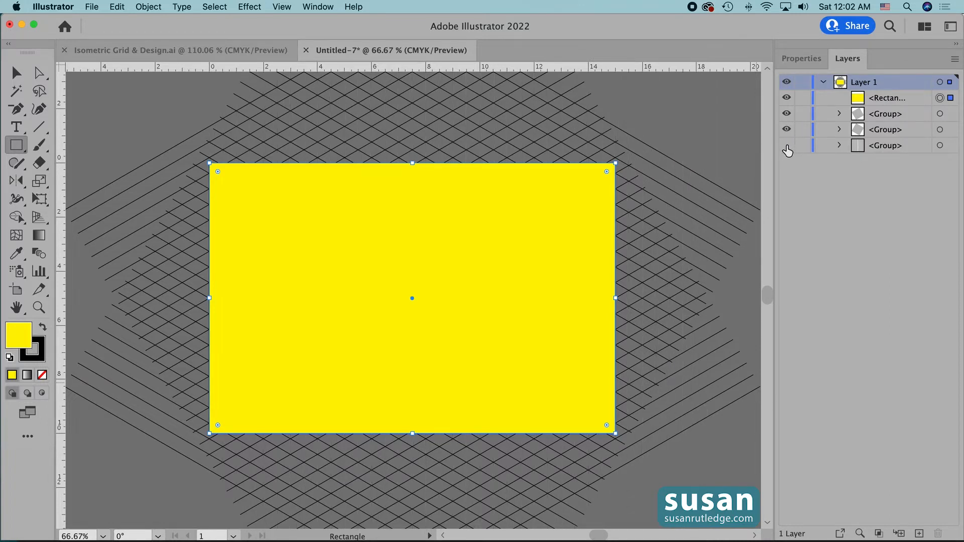
mouse_move(790, 151)
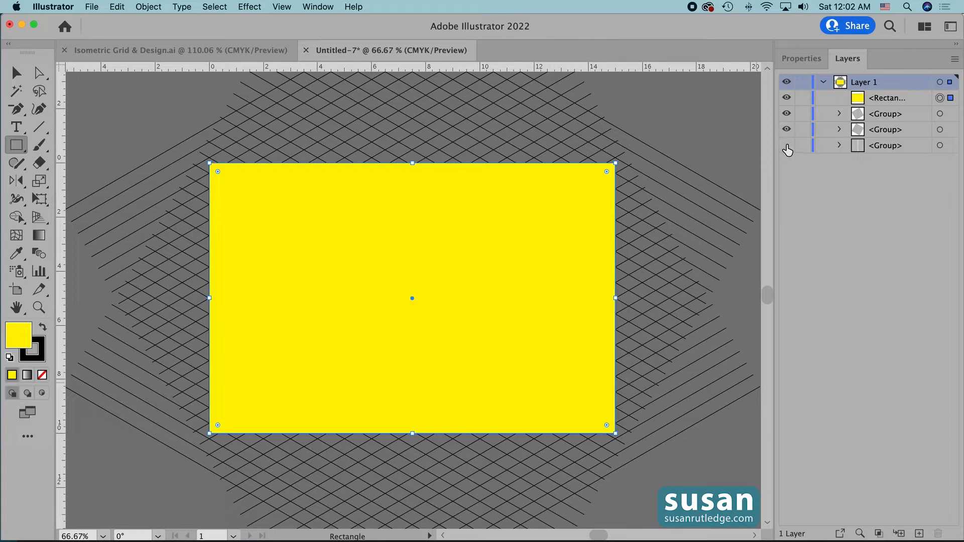
mouse_move(791, 137)
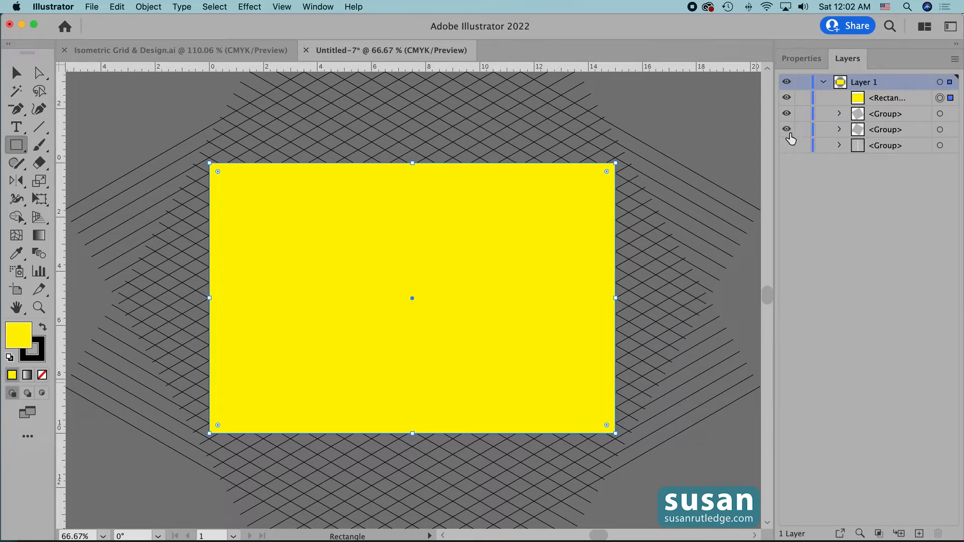
mouse_move(790, 134)
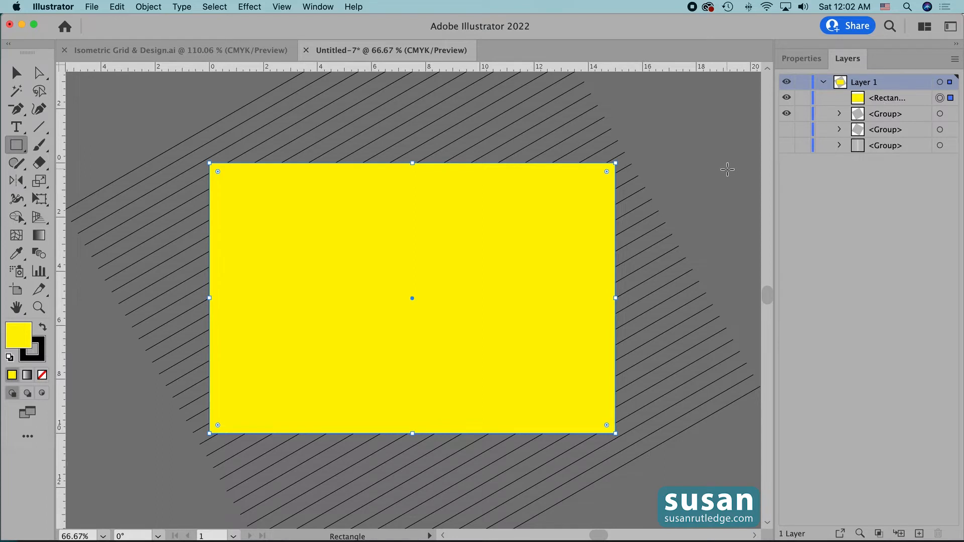
- Trim the diagonal lines above the rectangle with Shape Builder, then hide that group
key(v)
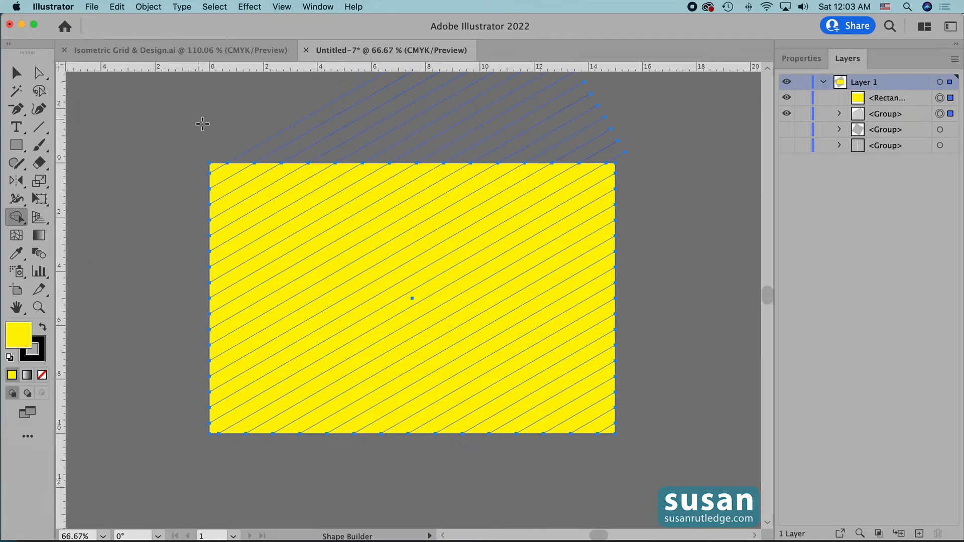
drag(203, 123, 582, 148)
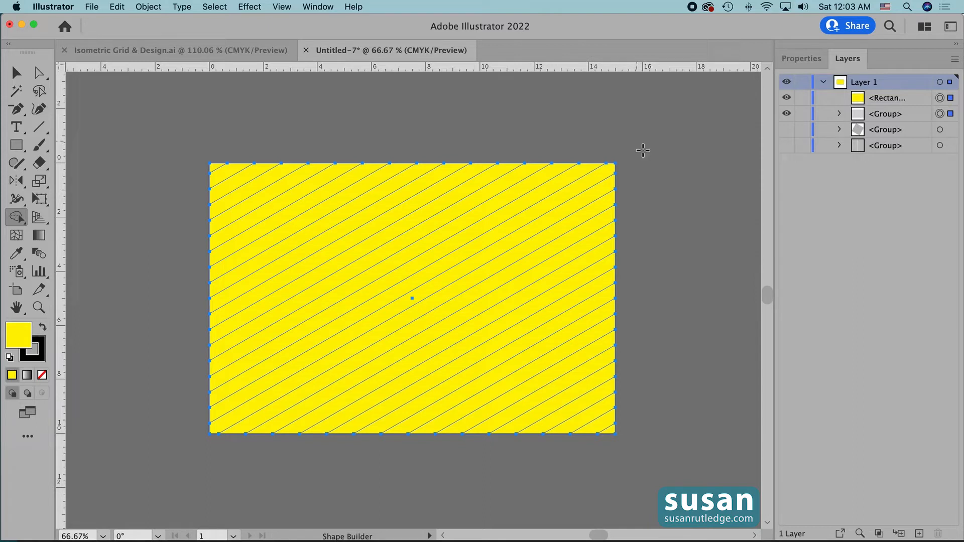
mouse_move(678, 165)
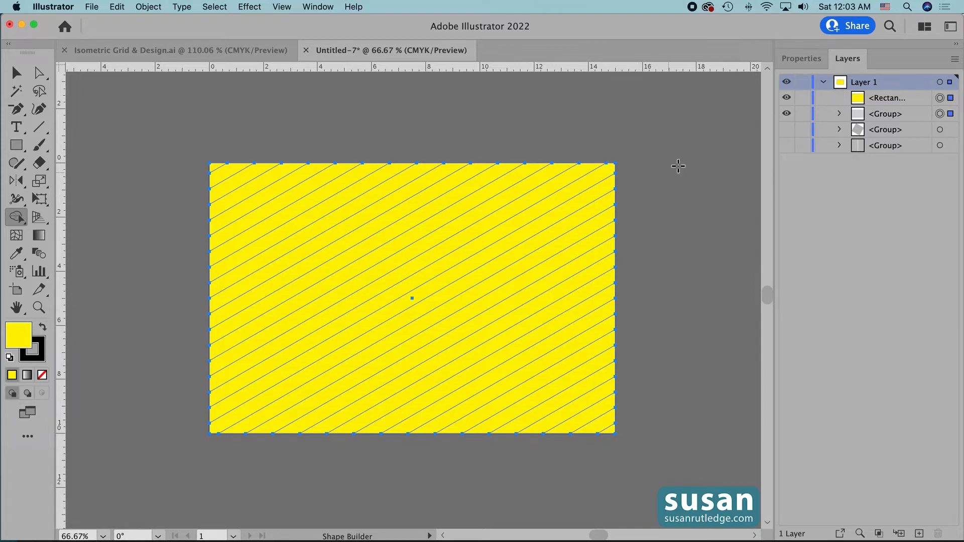
click(787, 113)
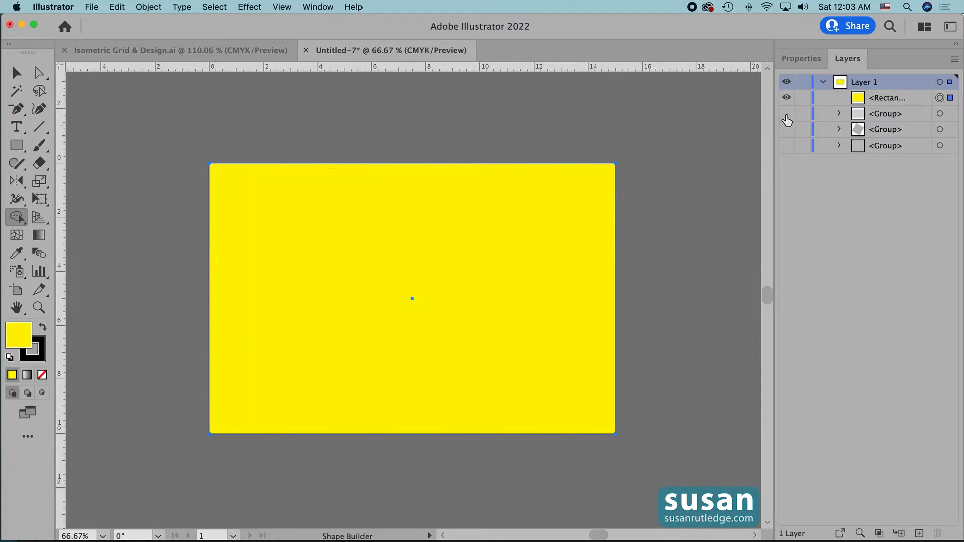
- Lock the first trimmed group and show the second diagonal set, selected with the rectangle
click(804, 113)
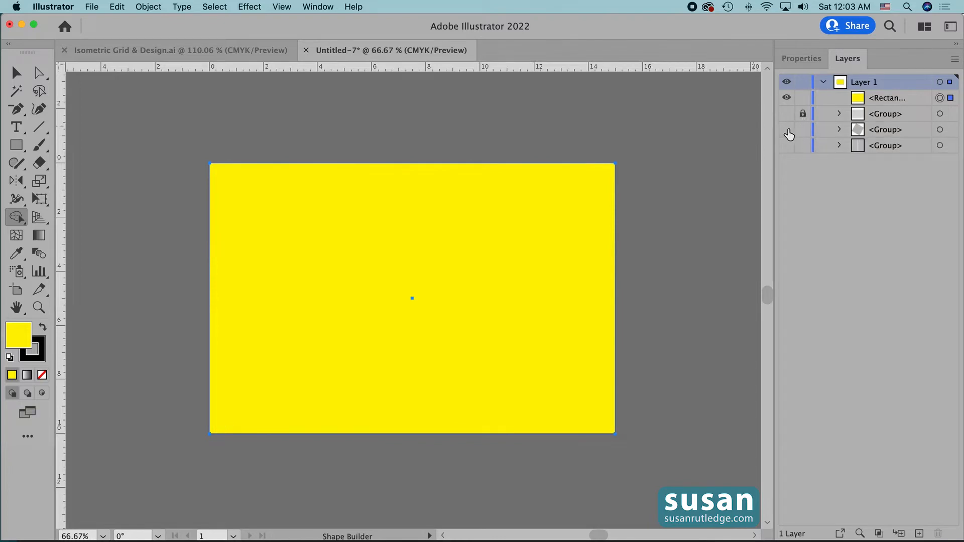
click(787, 129)
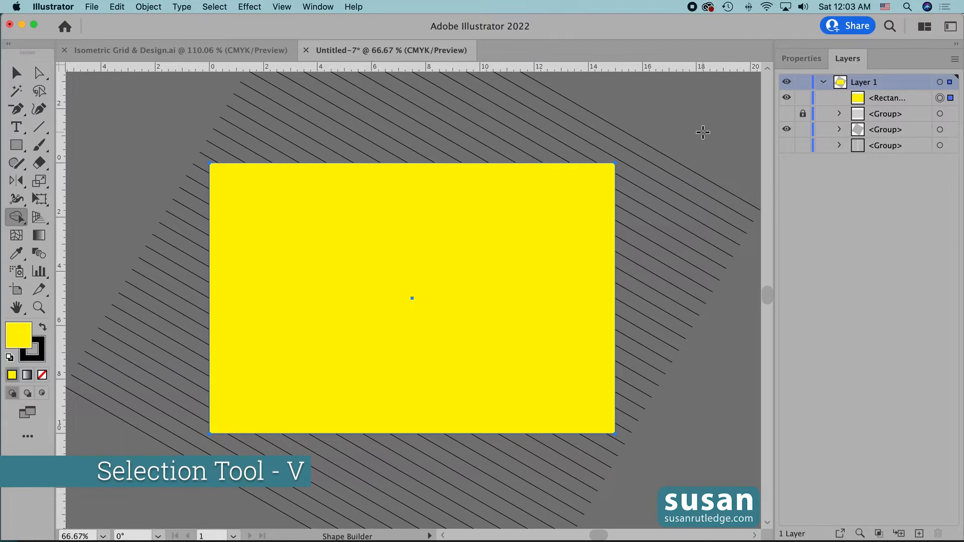
click(16, 73)
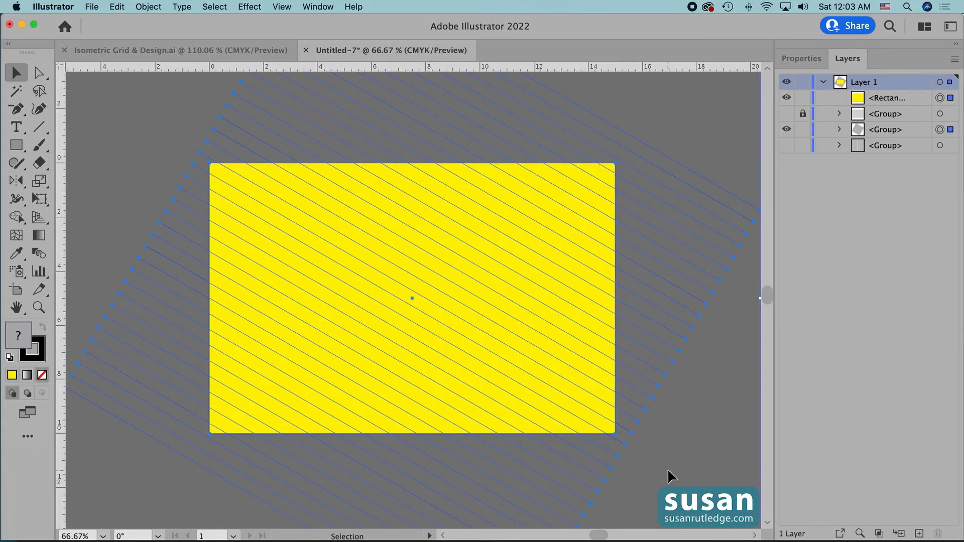
- Trim the second diagonal group to the rectangle with Shape Builder and hide it
key(shift+m)
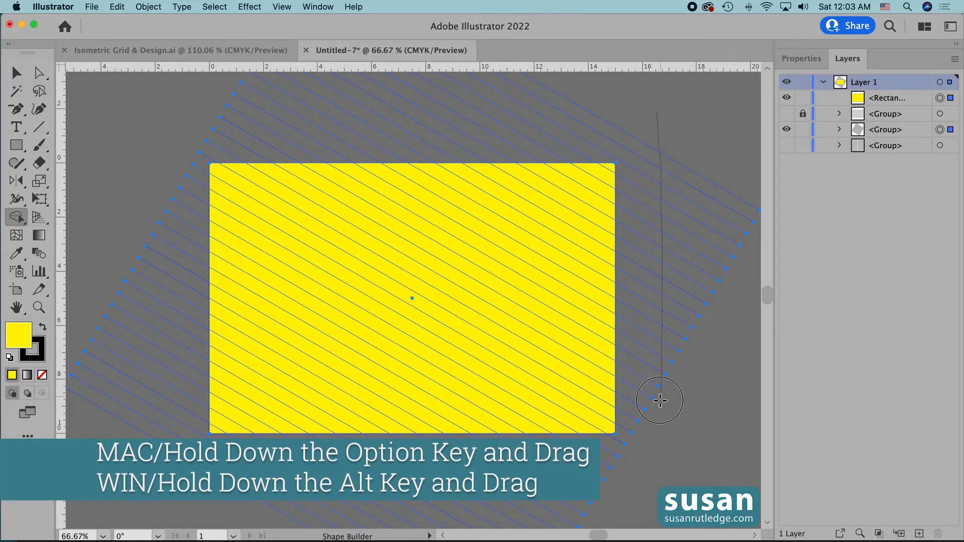
drag(660, 401, 634, 385)
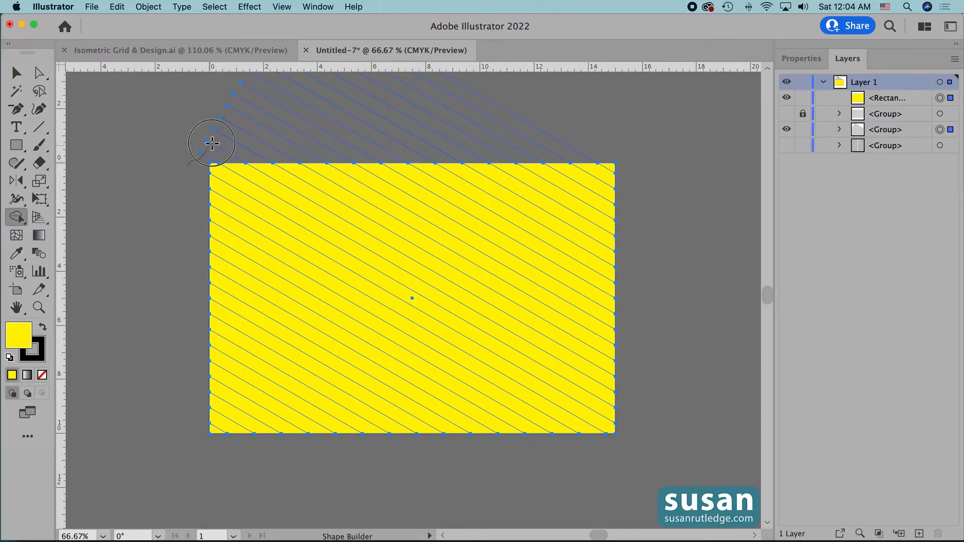
click(212, 143)
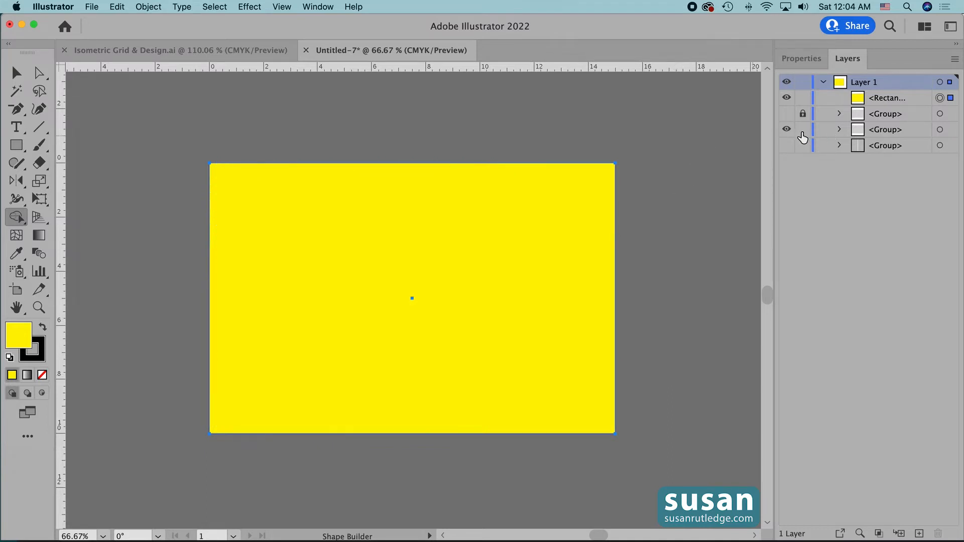
- Lock the second trimmed line group and show the remaining group
click(803, 129)
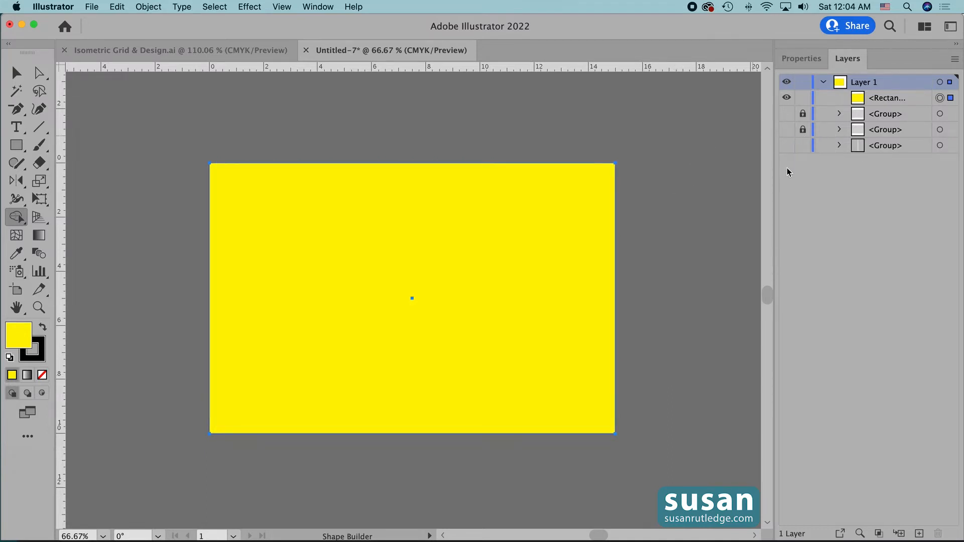
click(786, 146)
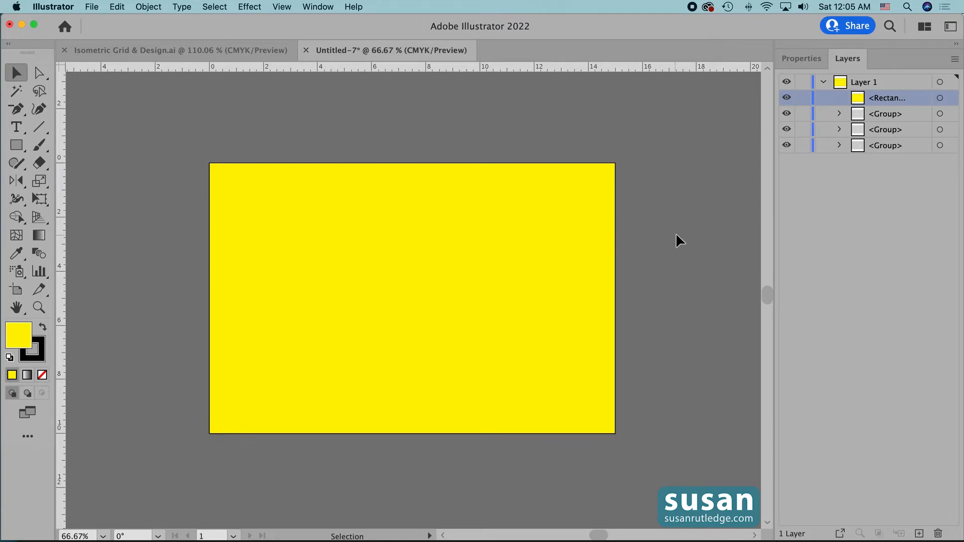
mouse_move(676, 235)
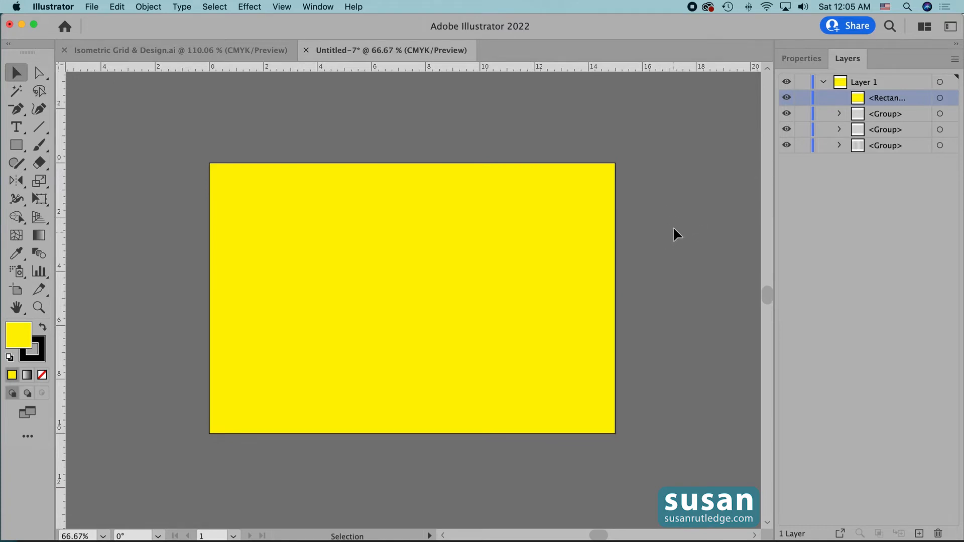
- Delete the yellow rectangle, leaving only the black isometric grid lines
click(940, 97)
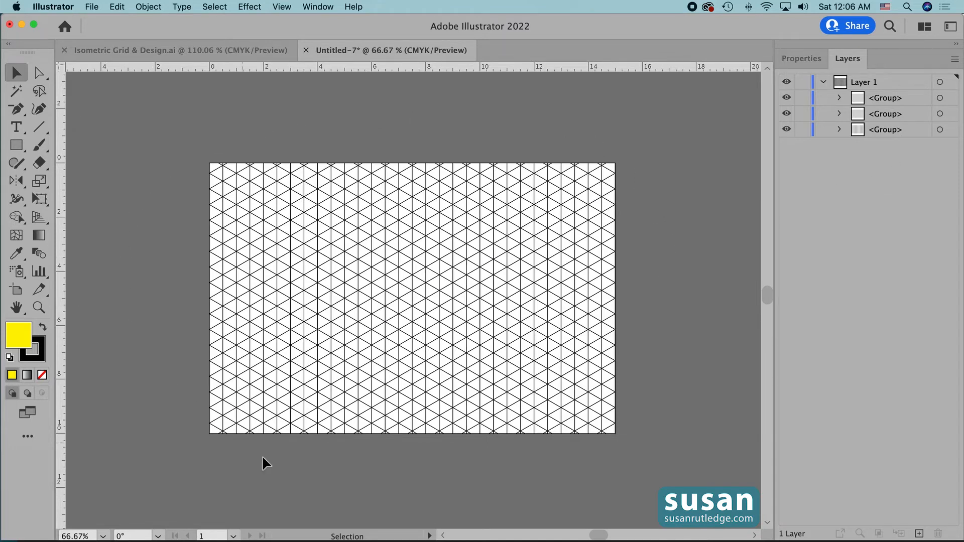
mouse_move(676, 292)
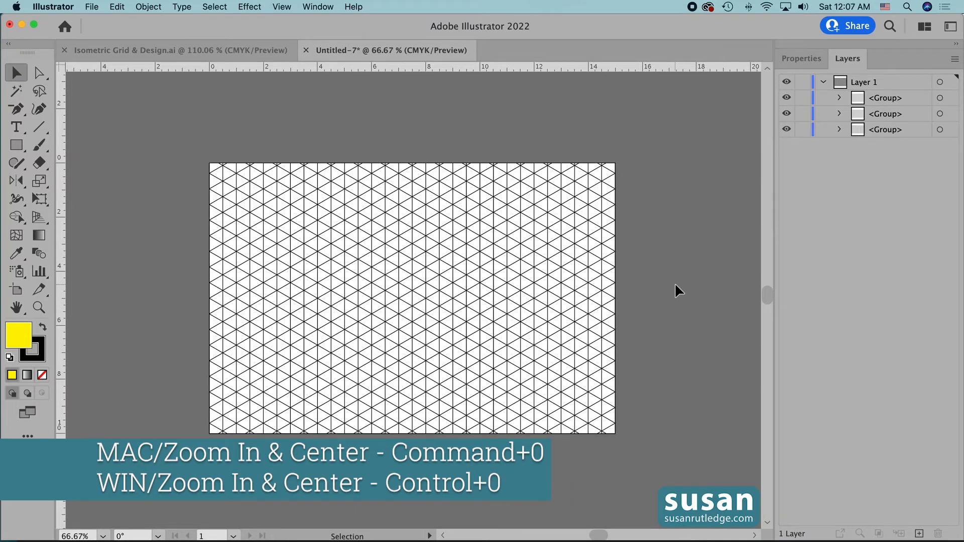
- Fit the artboard and select every grid line group for recolouring to cyan
key(cmd+0)
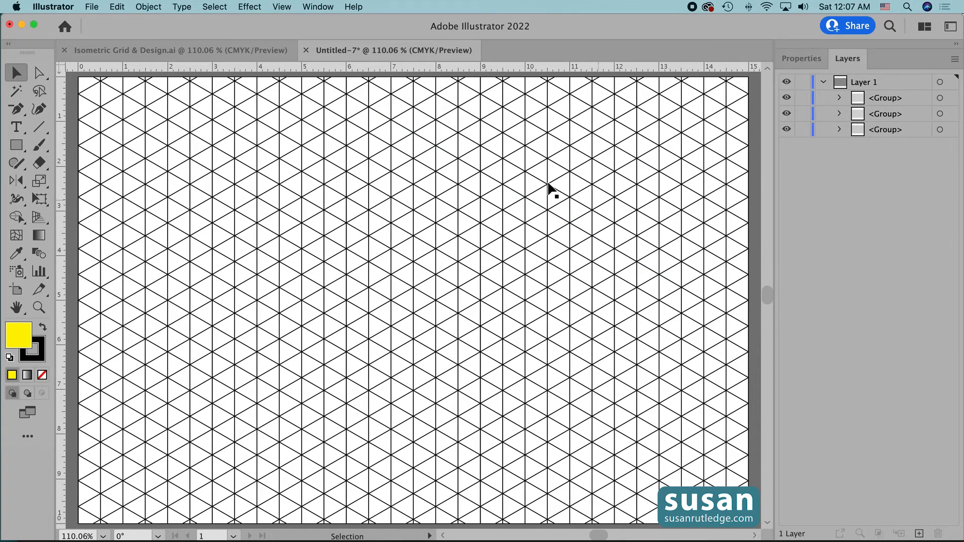
click(148, 7)
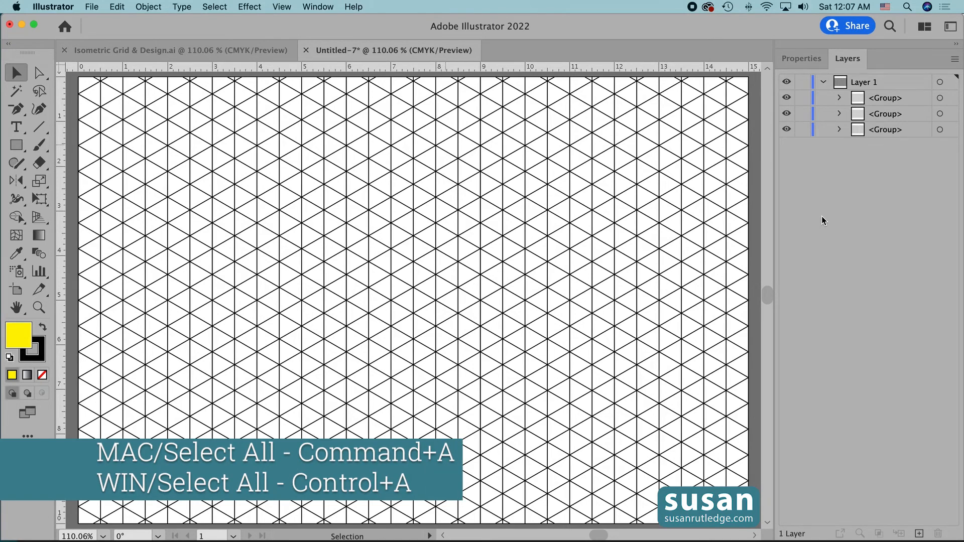
key(cmd+a)
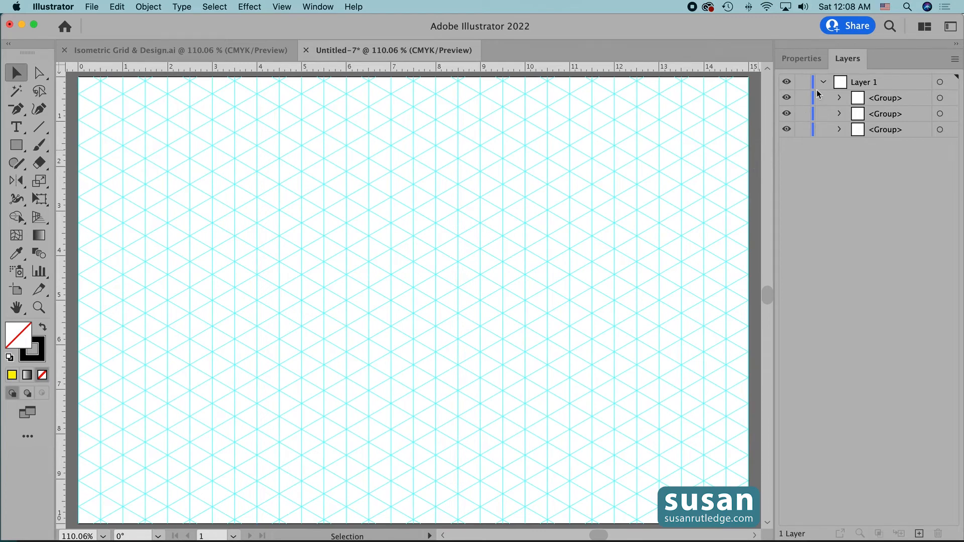
- Collapse and lock Layer 1, then add an empty Layer 2 above it
click(823, 81)
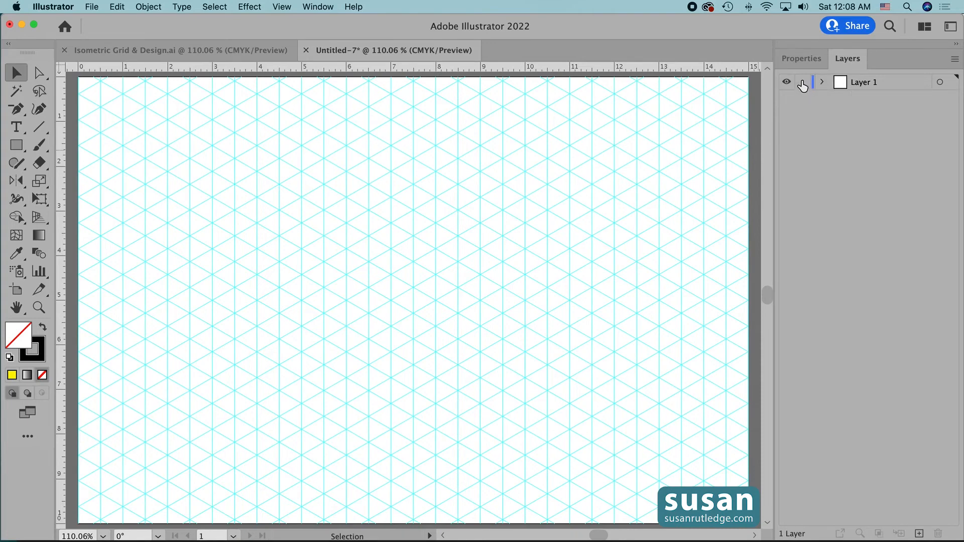
click(802, 81)
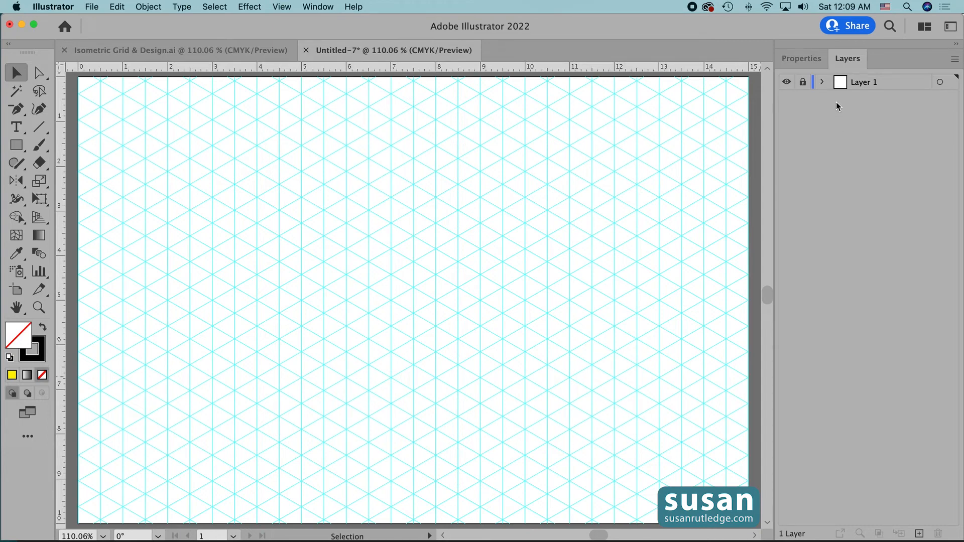
mouse_move(888, 347)
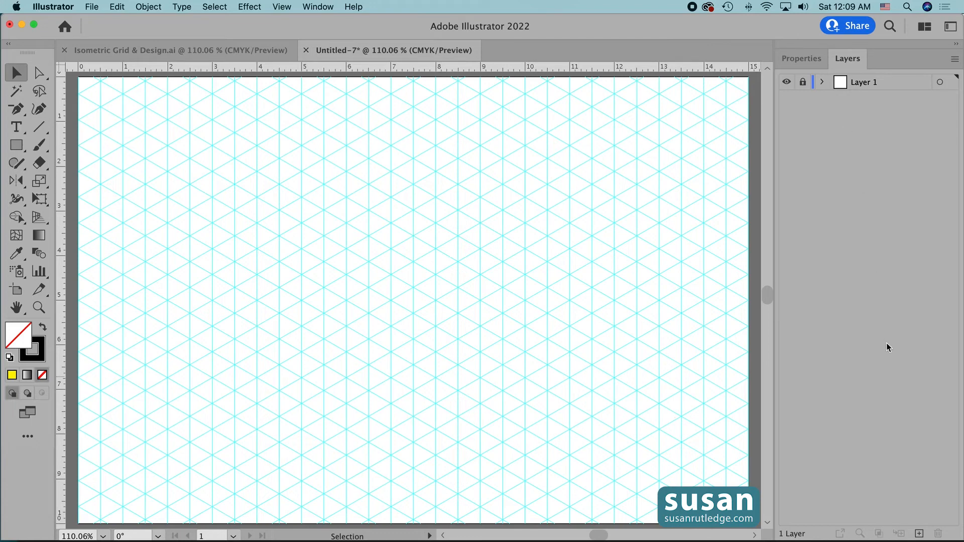
mouse_move(921, 533)
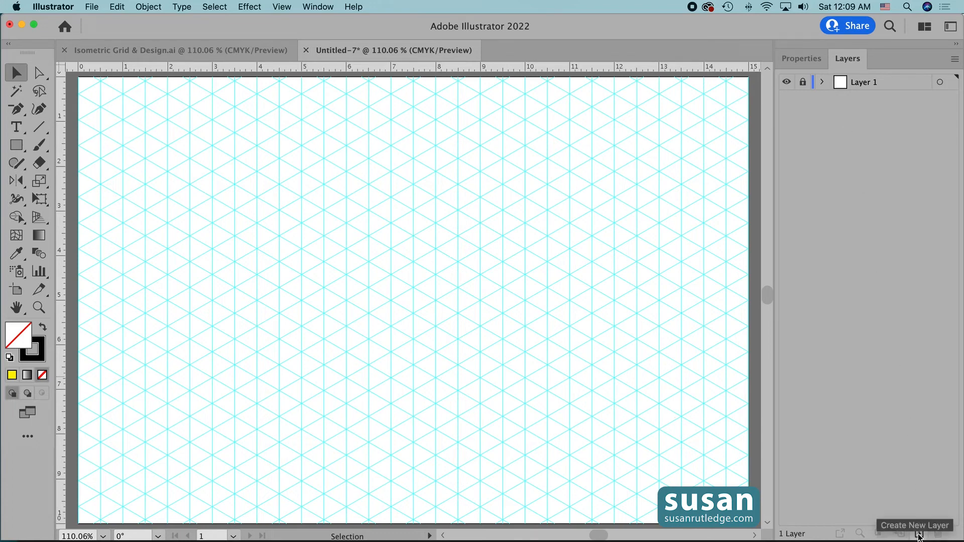
click(919, 534)
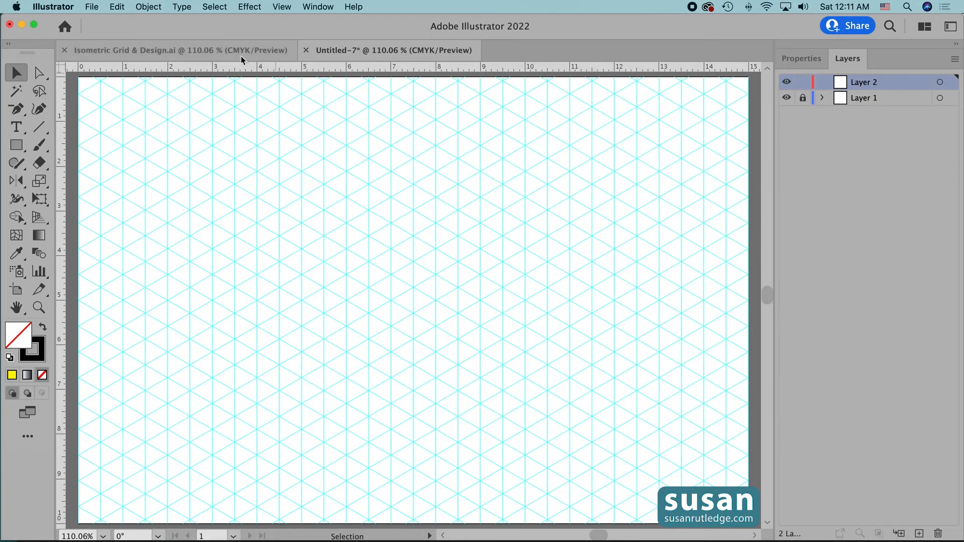
- Save As with the name Isometric Grid in Illustrator Template (ait) format
click(91, 7)
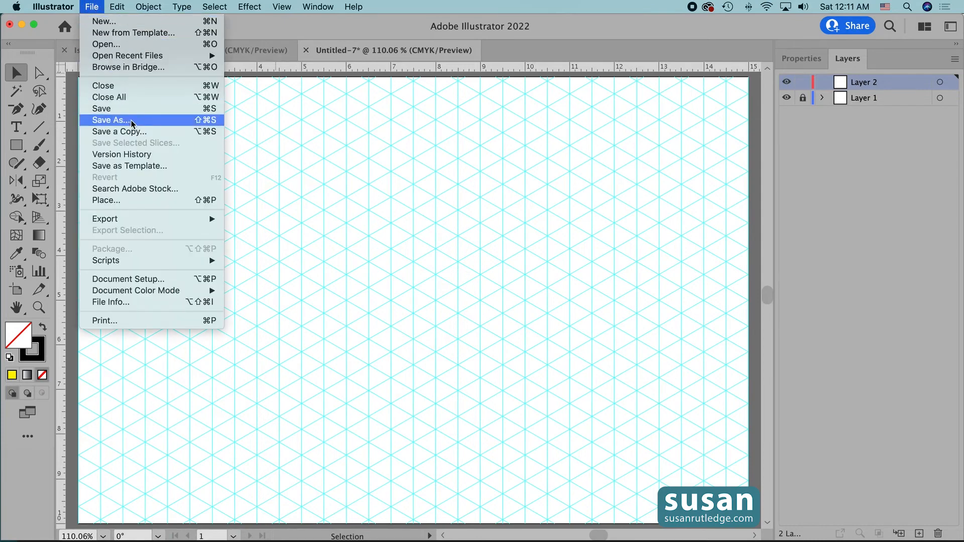
click(111, 120)
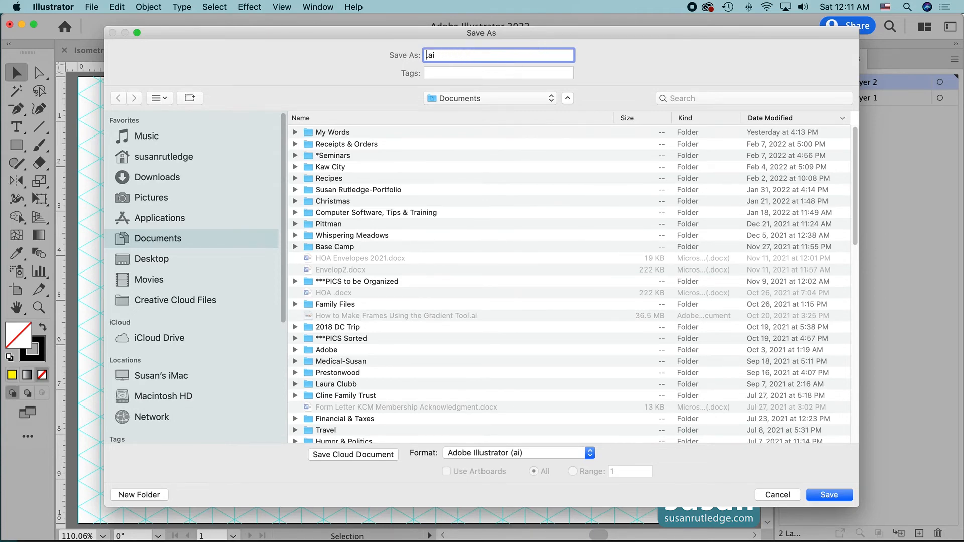
text(ls)
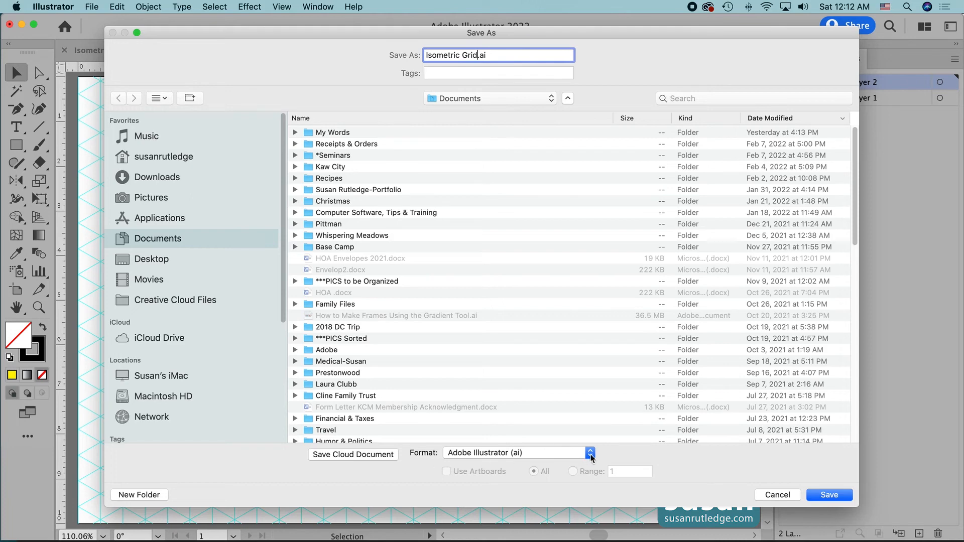
click(590, 453)
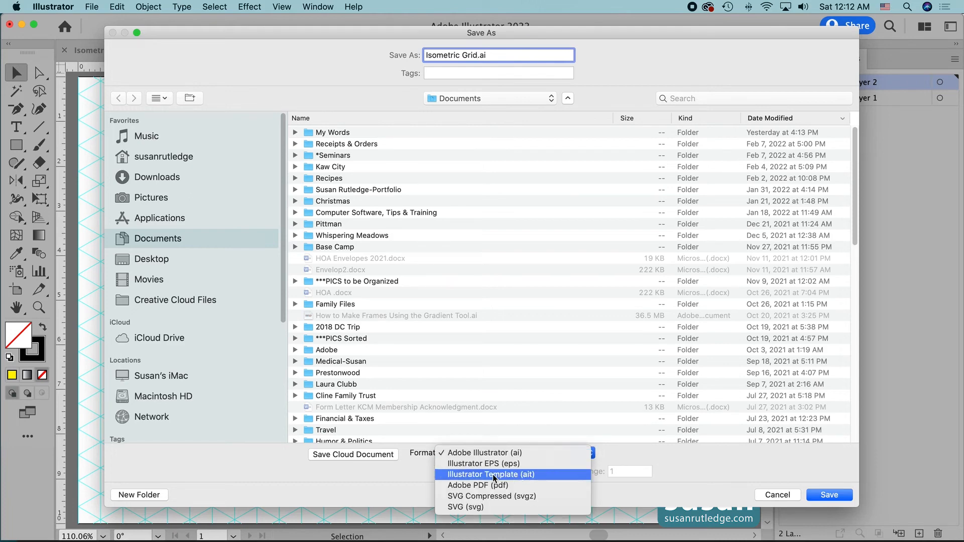
click(491, 474)
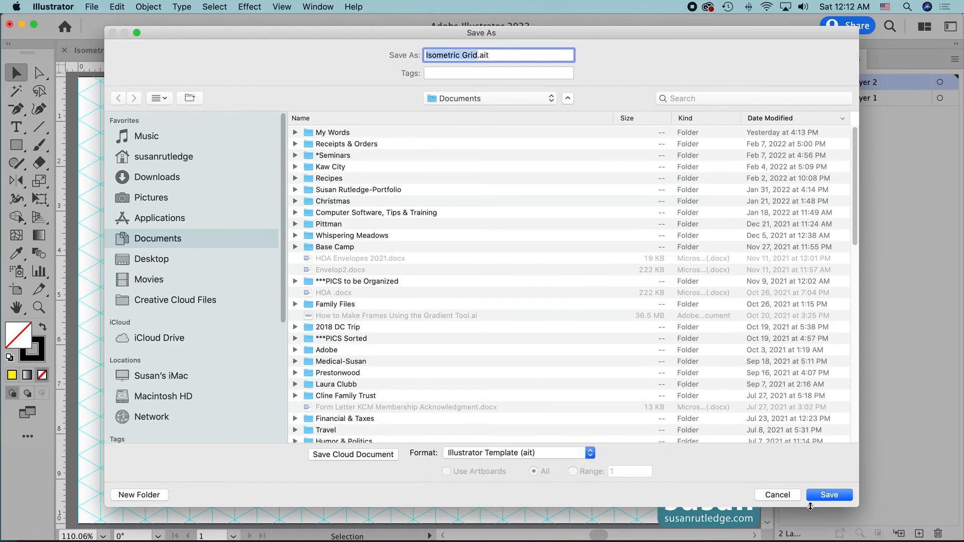
- Confirm saving Isometric Grid.ait and close the template document
click(829, 495)
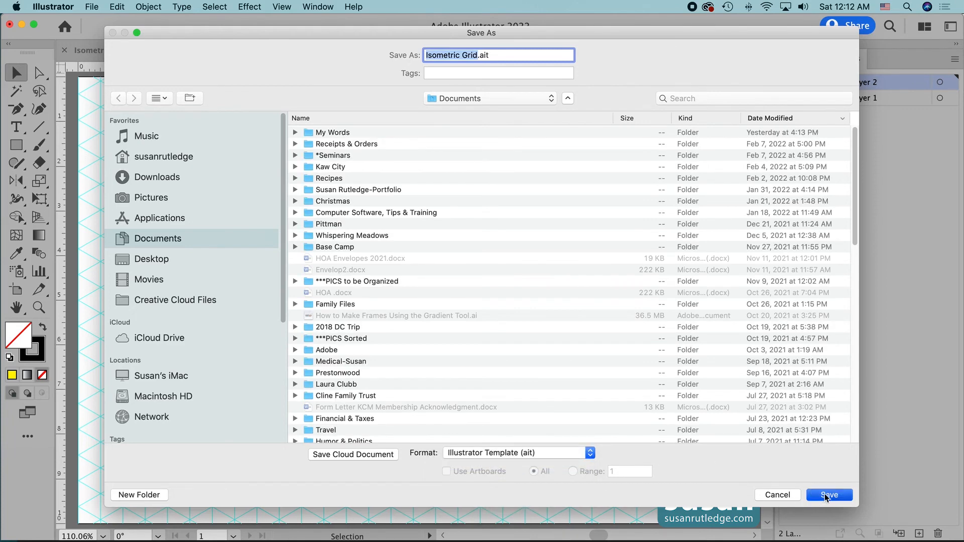
click(829, 495)
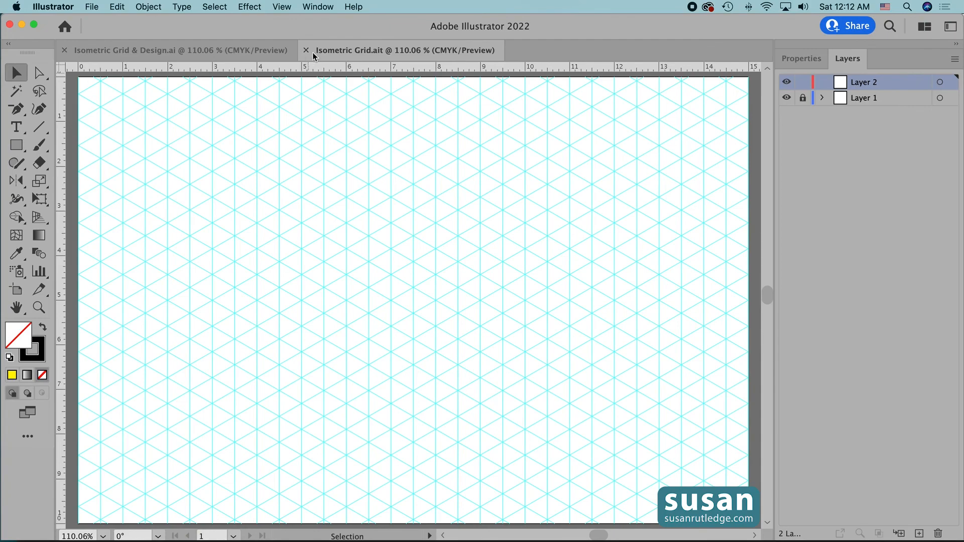
click(305, 50)
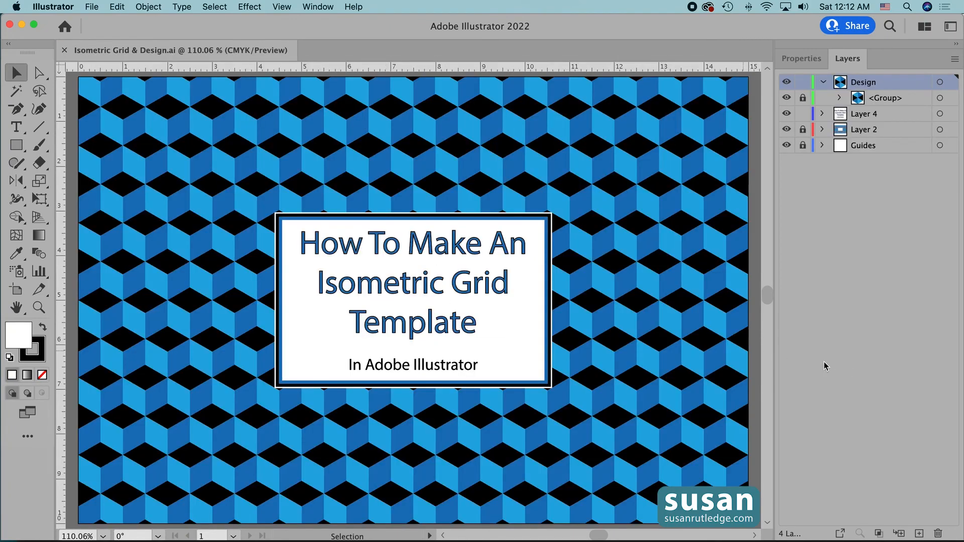
- Via New from Template, choose Isometric Grid.ait in the Documents folder
click(91, 7)
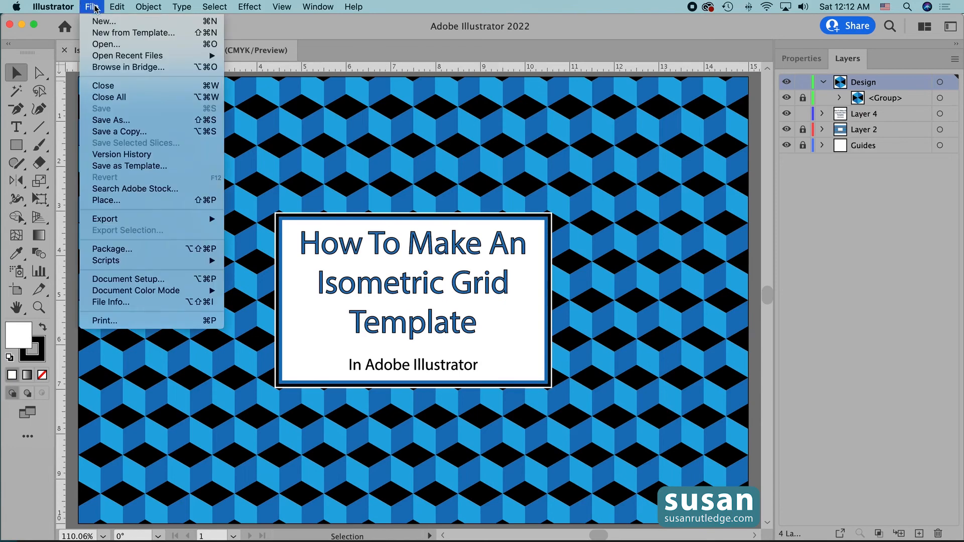
mouse_move(133, 32)
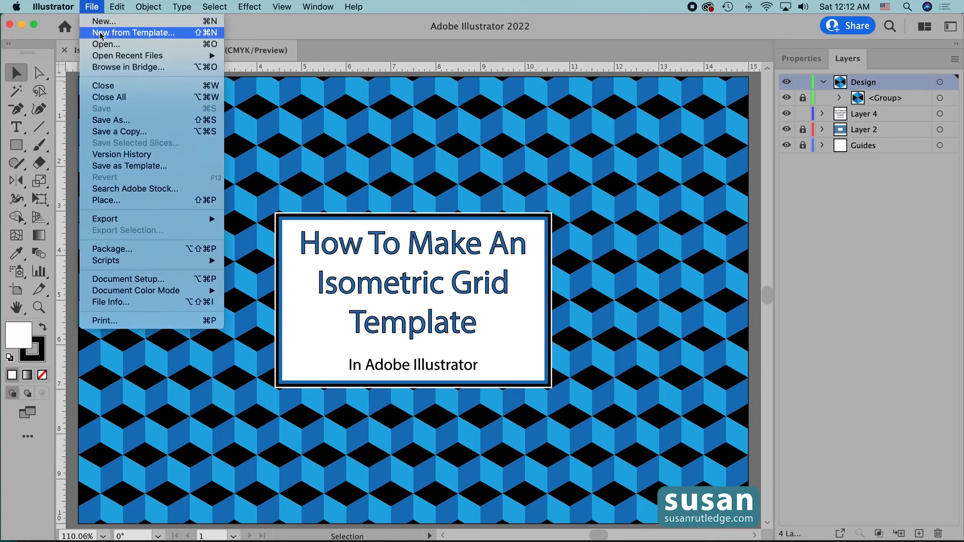
click(91, 7)
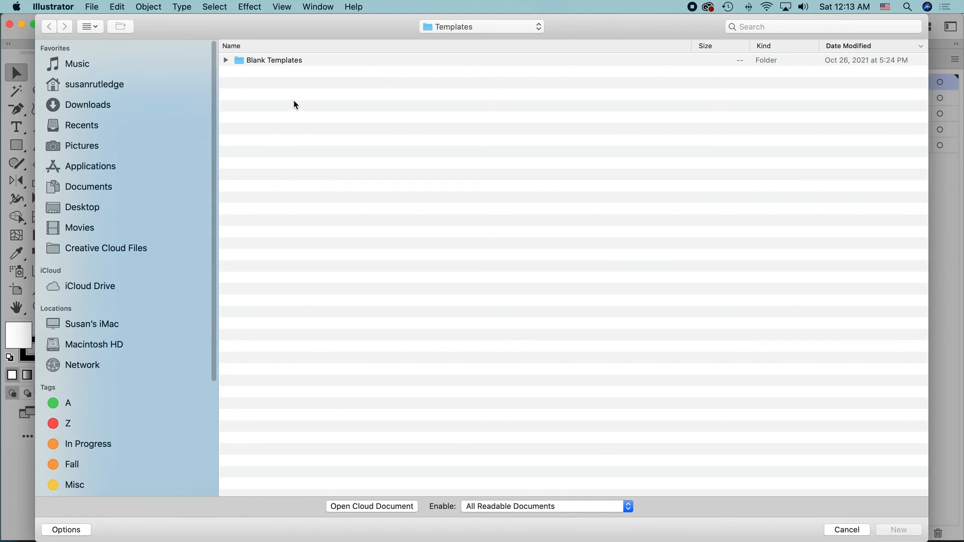
mouse_move(97, 188)
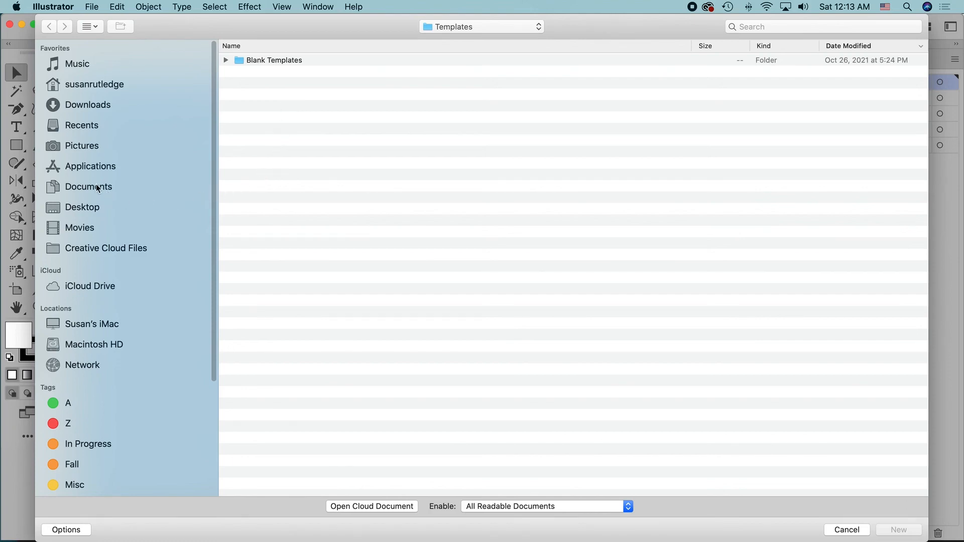
click(89, 187)
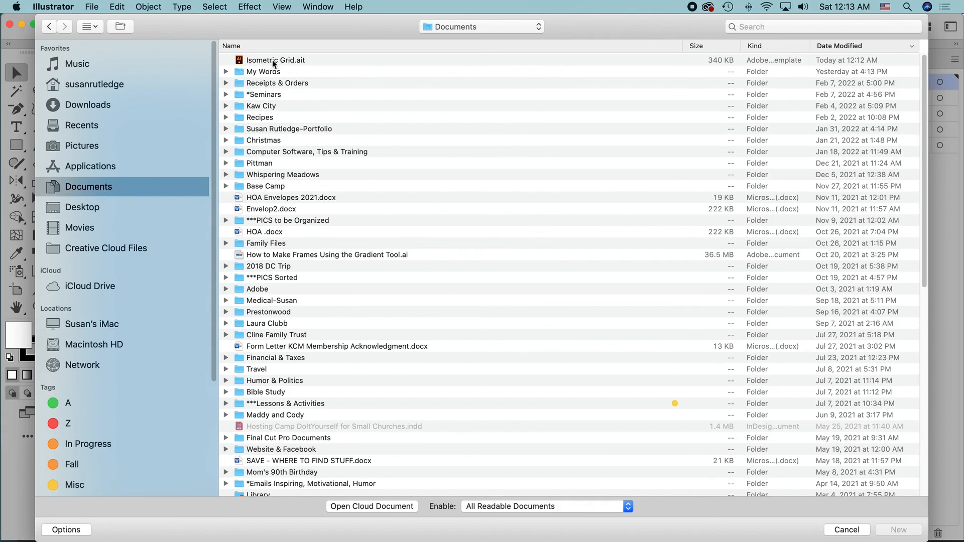
click(275, 59)
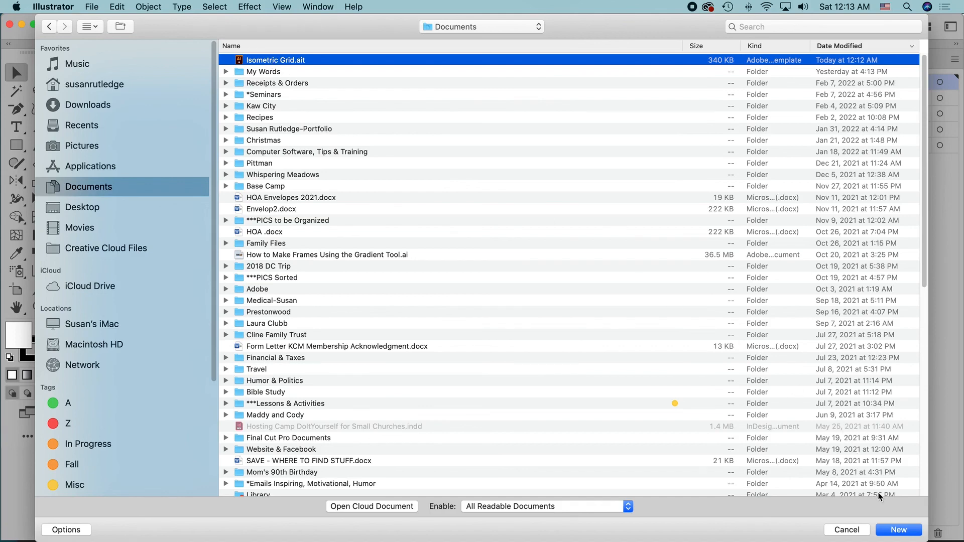